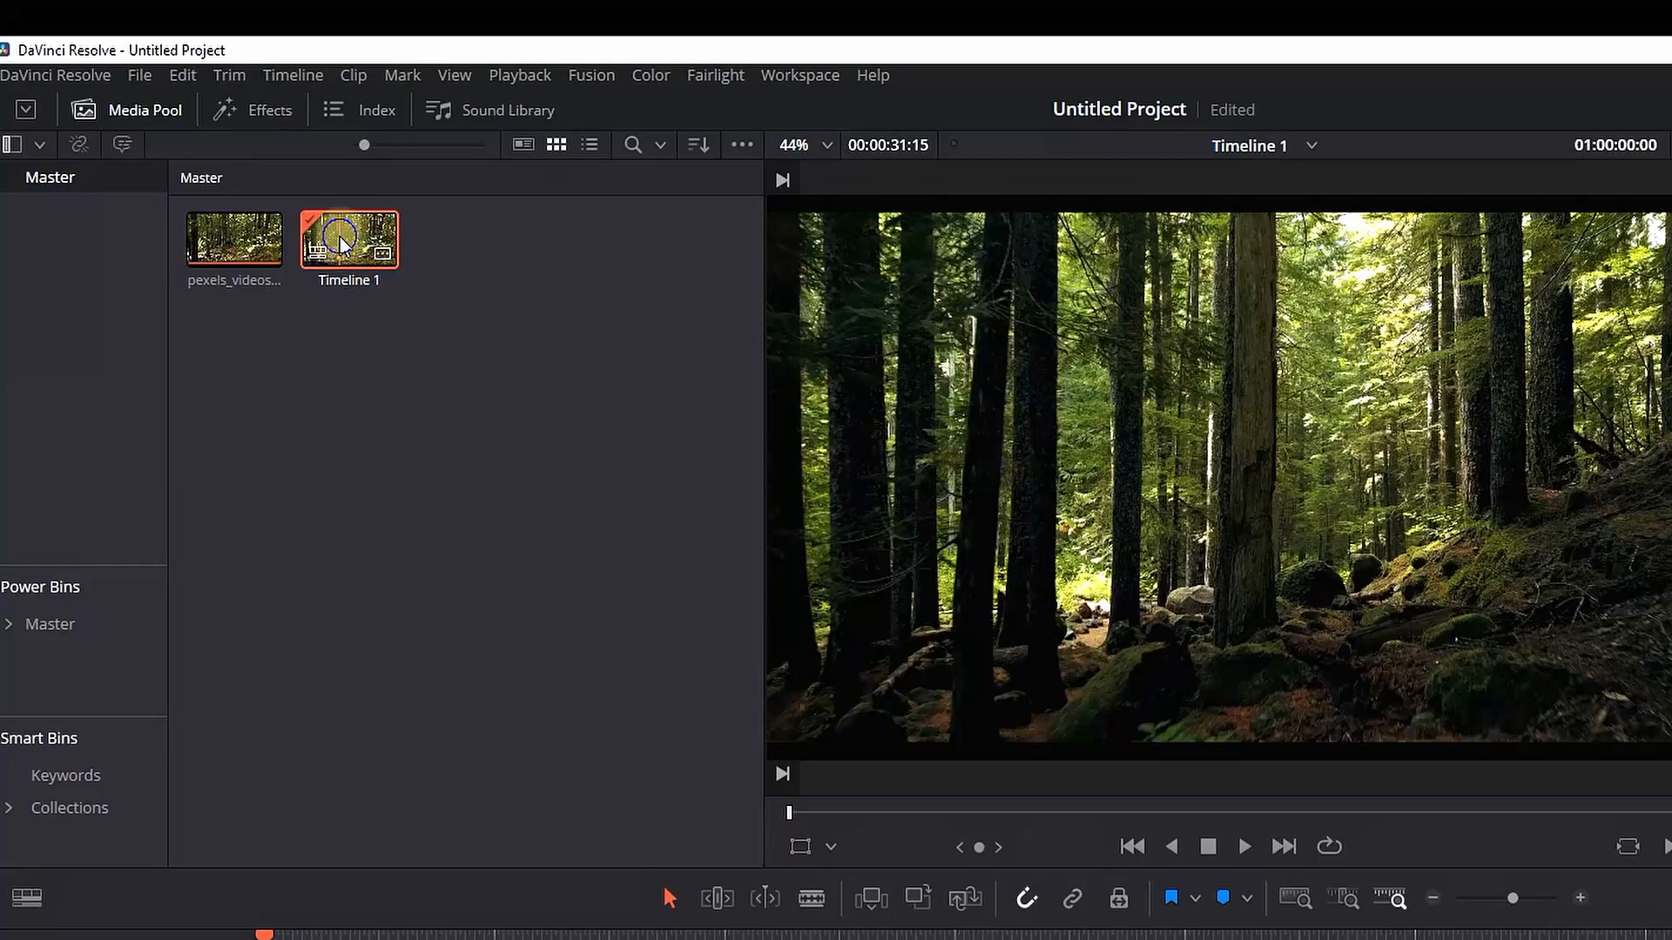
Open Timeline Settings for Timeline 1 from its Media Pool context menu.
right_click(349, 239)
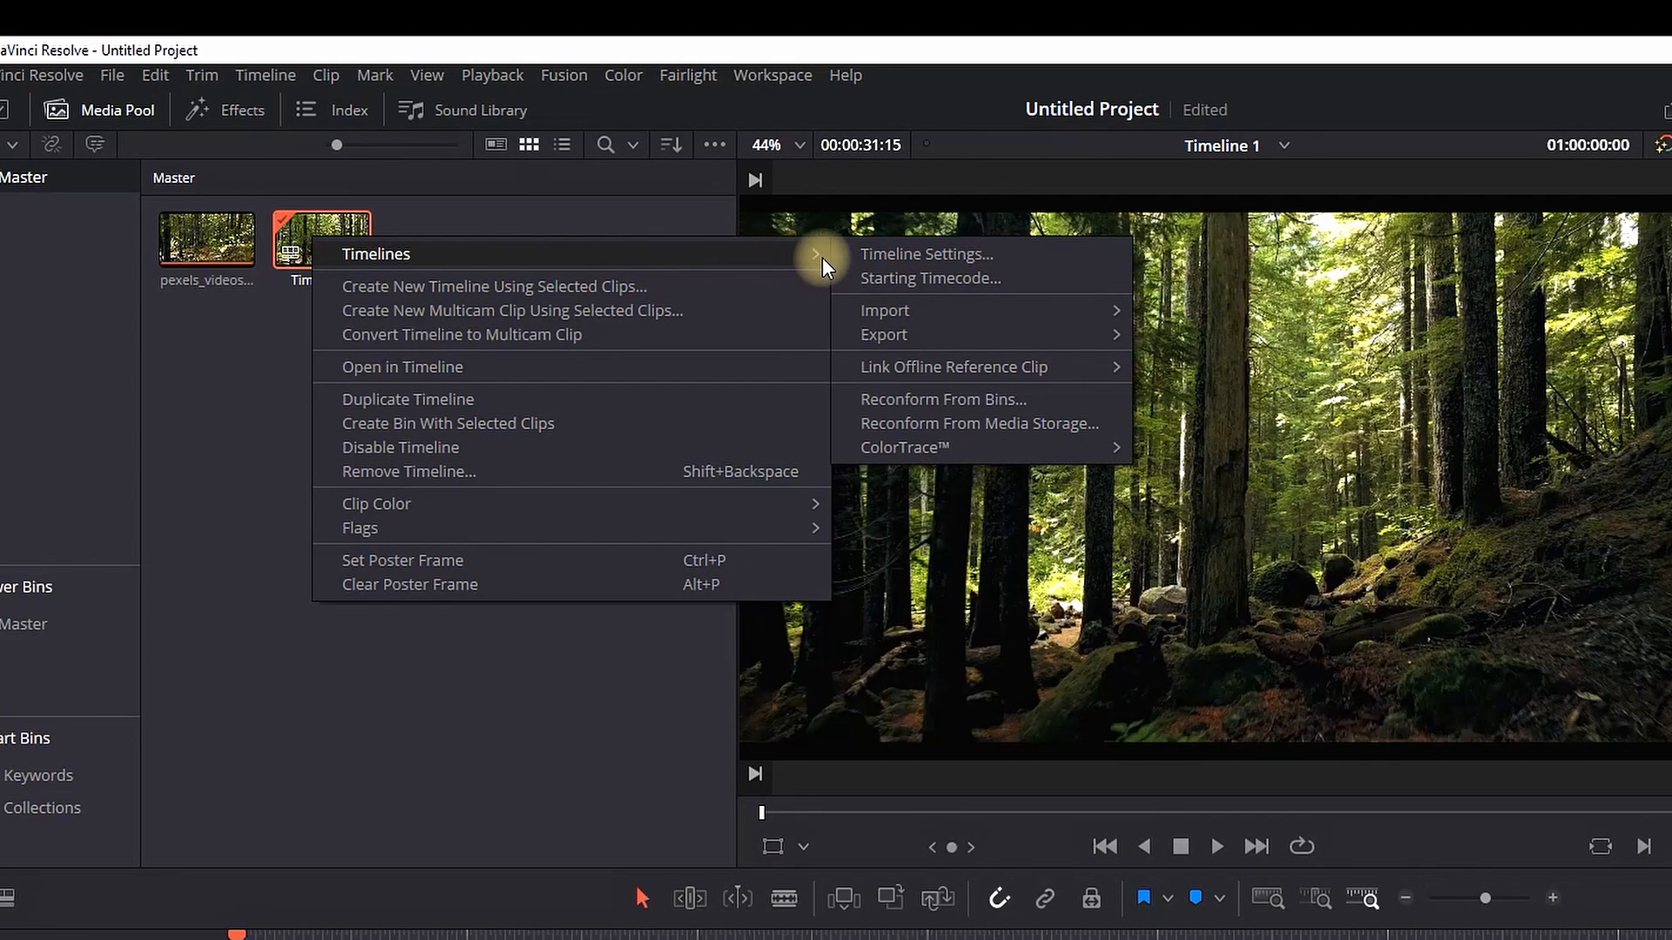
click(924, 254)
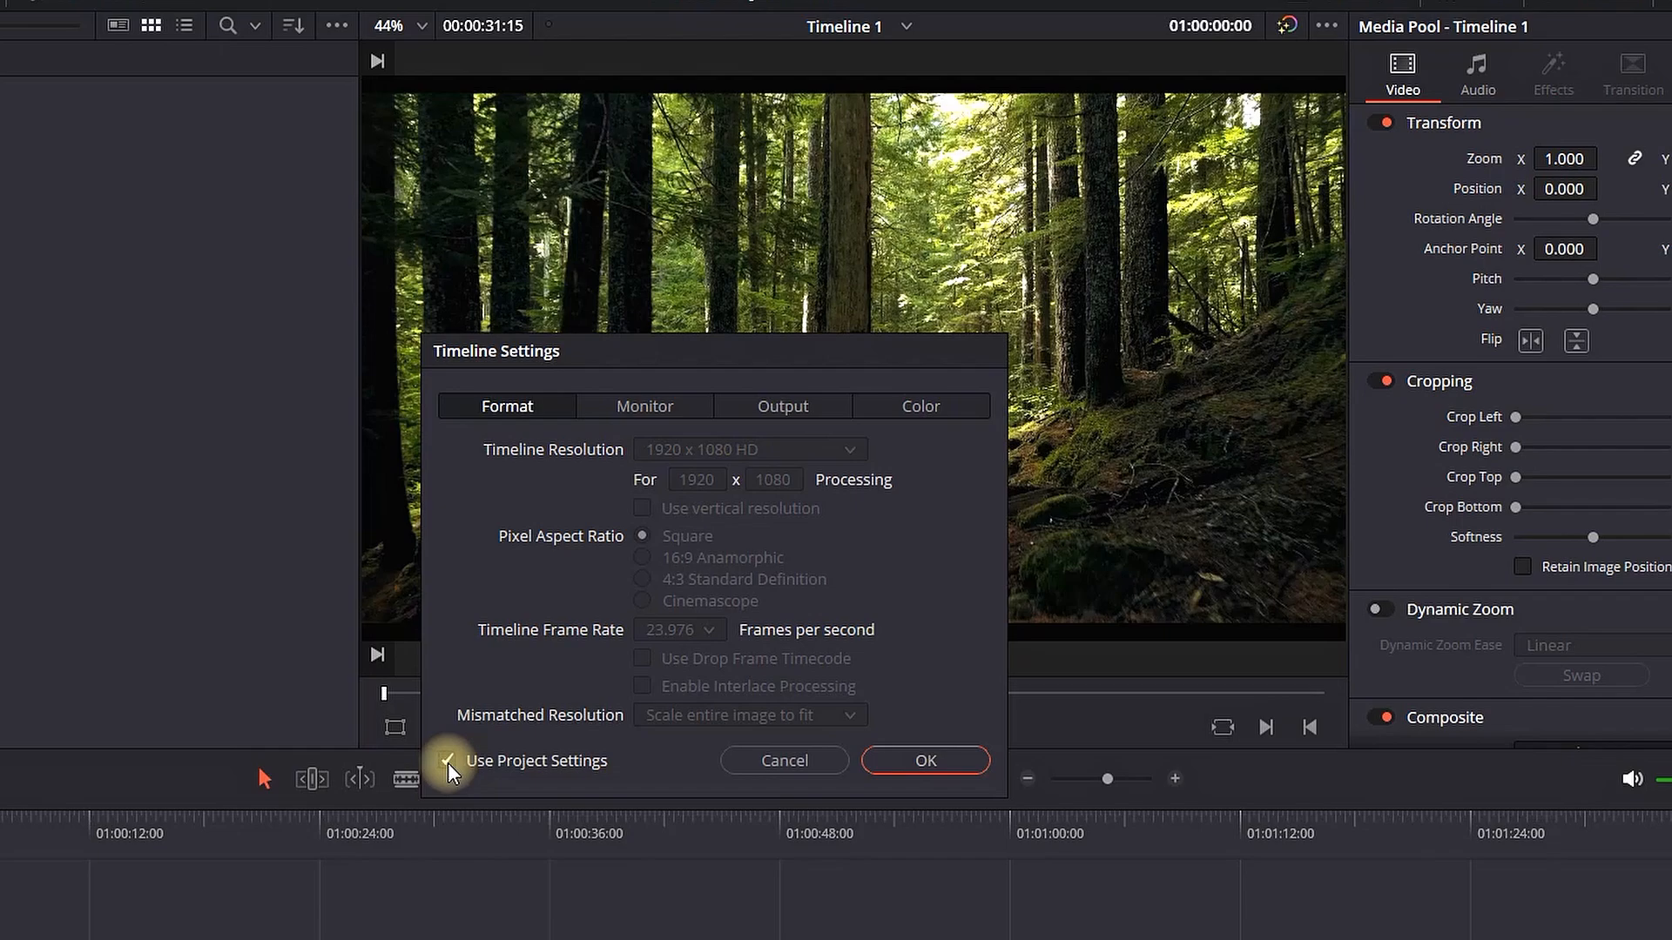
Give Timeline 1 its own vertical 1080 x 1920 resolution, scaling mismatched footage full frame with crop.
click(448, 761)
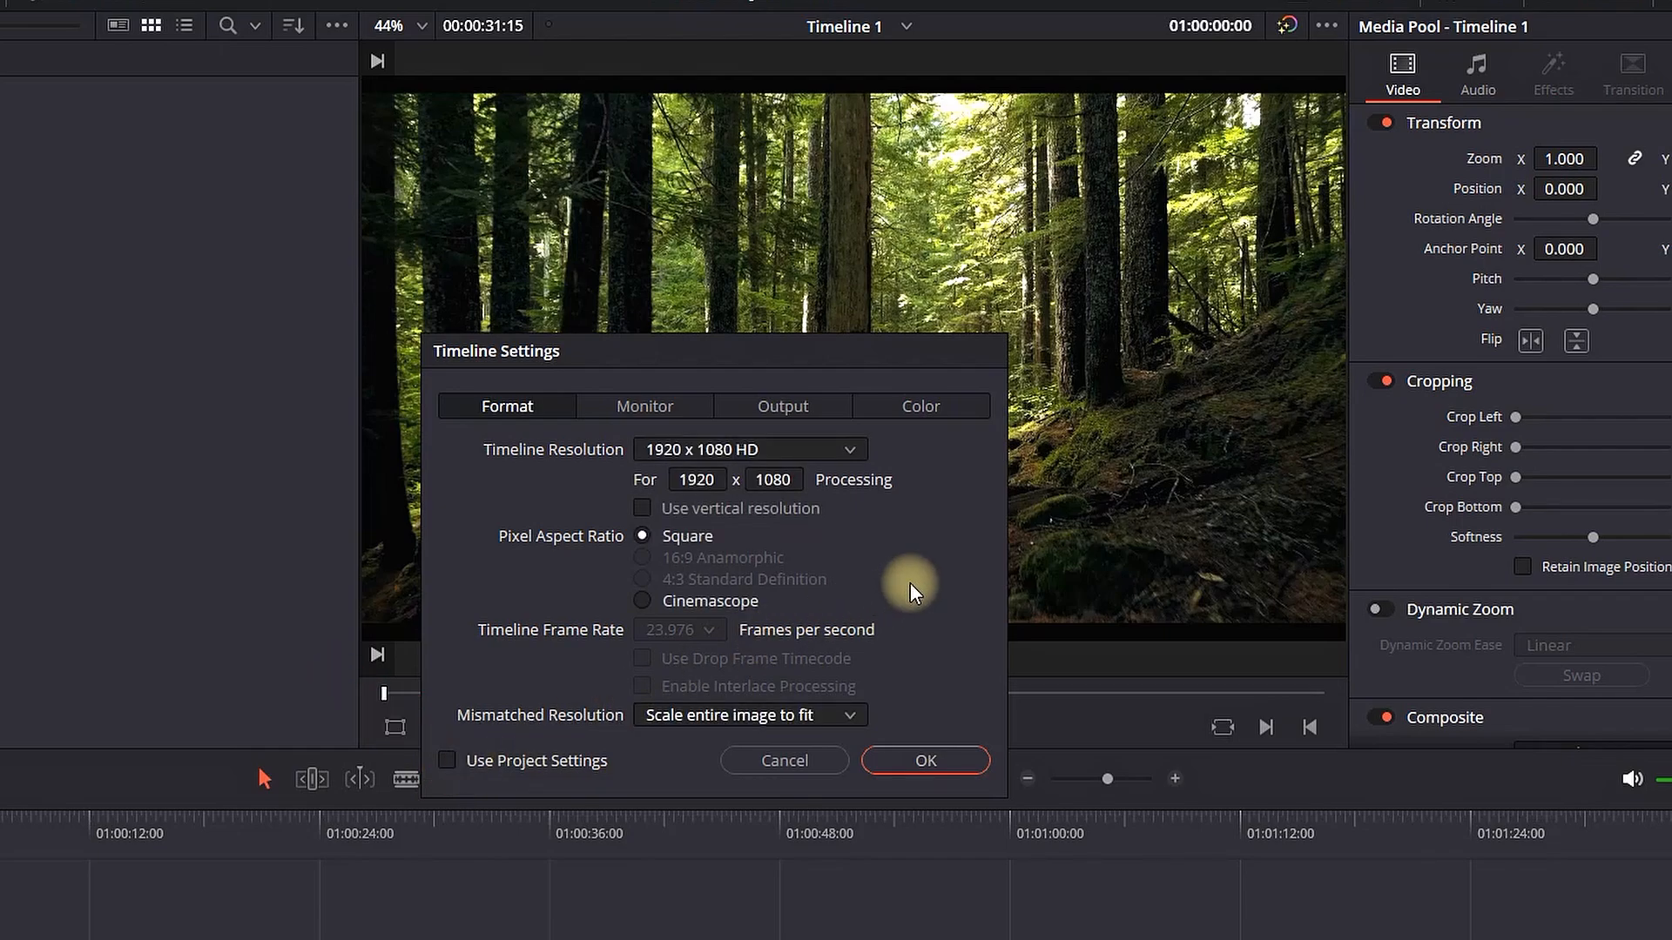
mouse_move(883, 558)
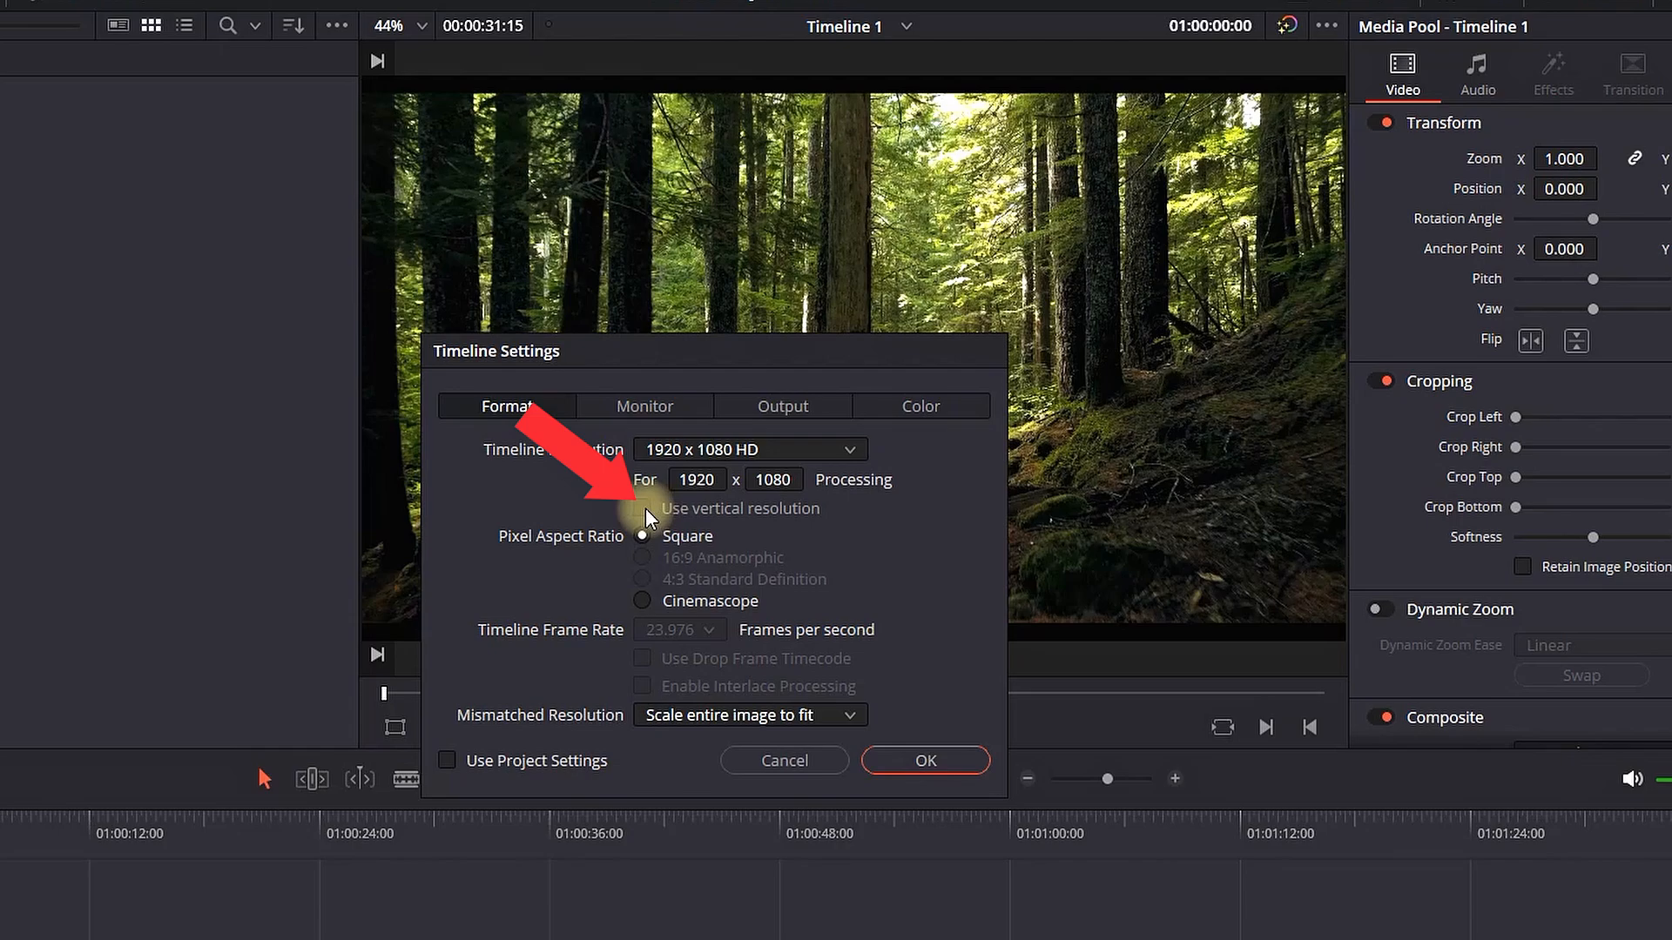
click(642, 507)
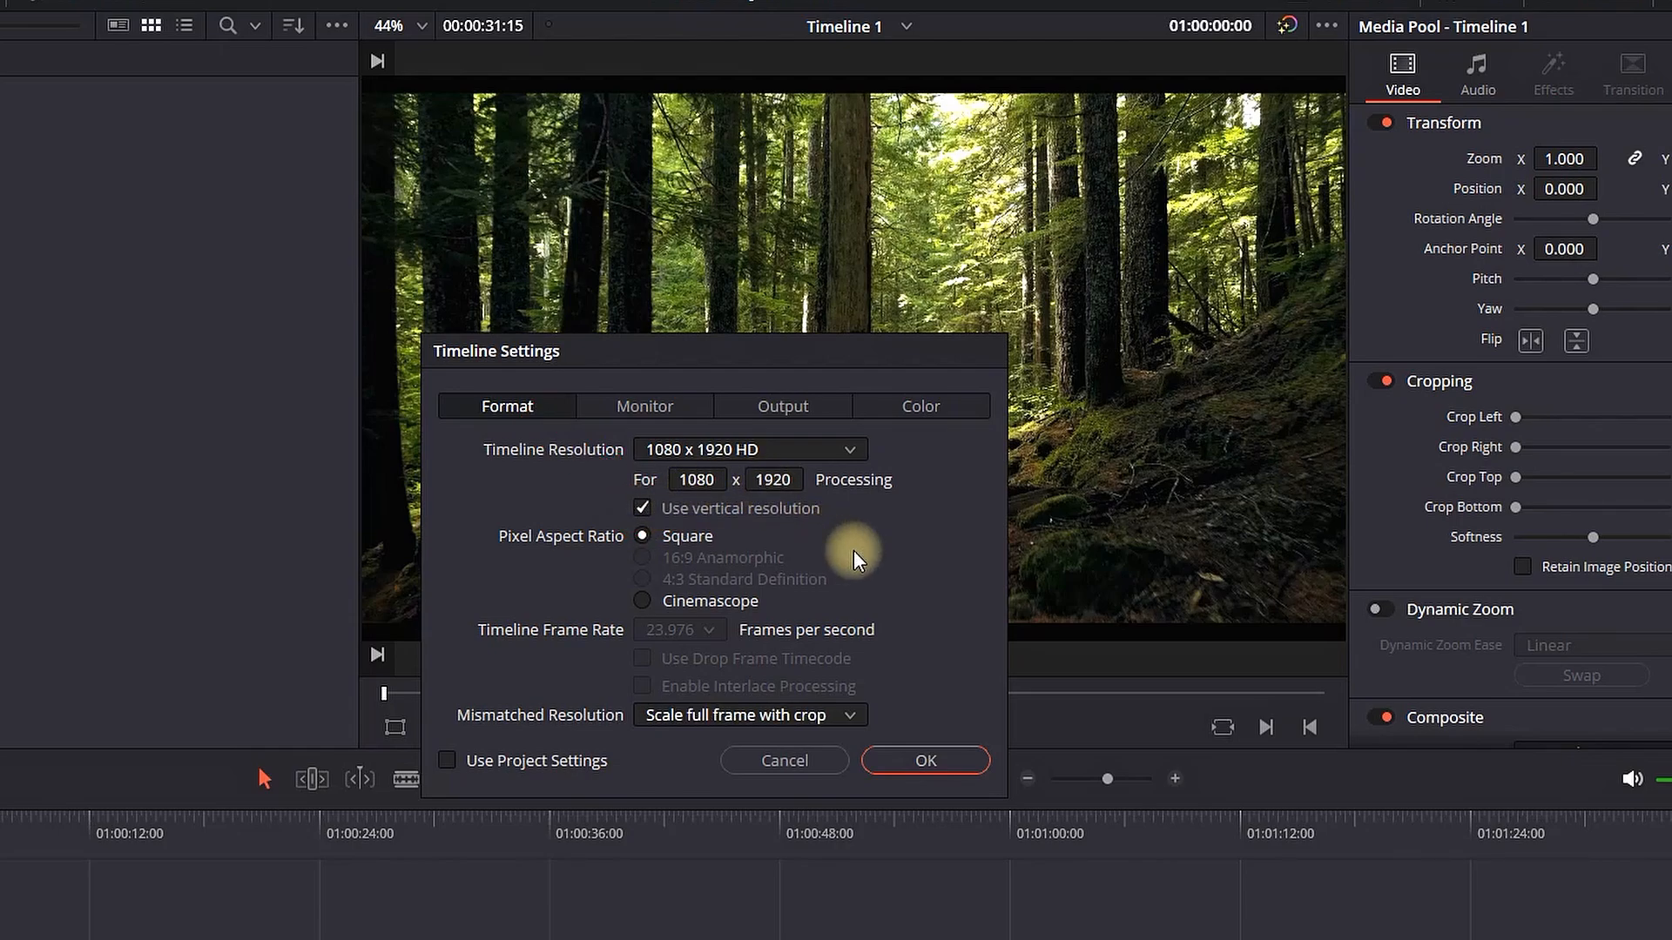
click(782, 406)
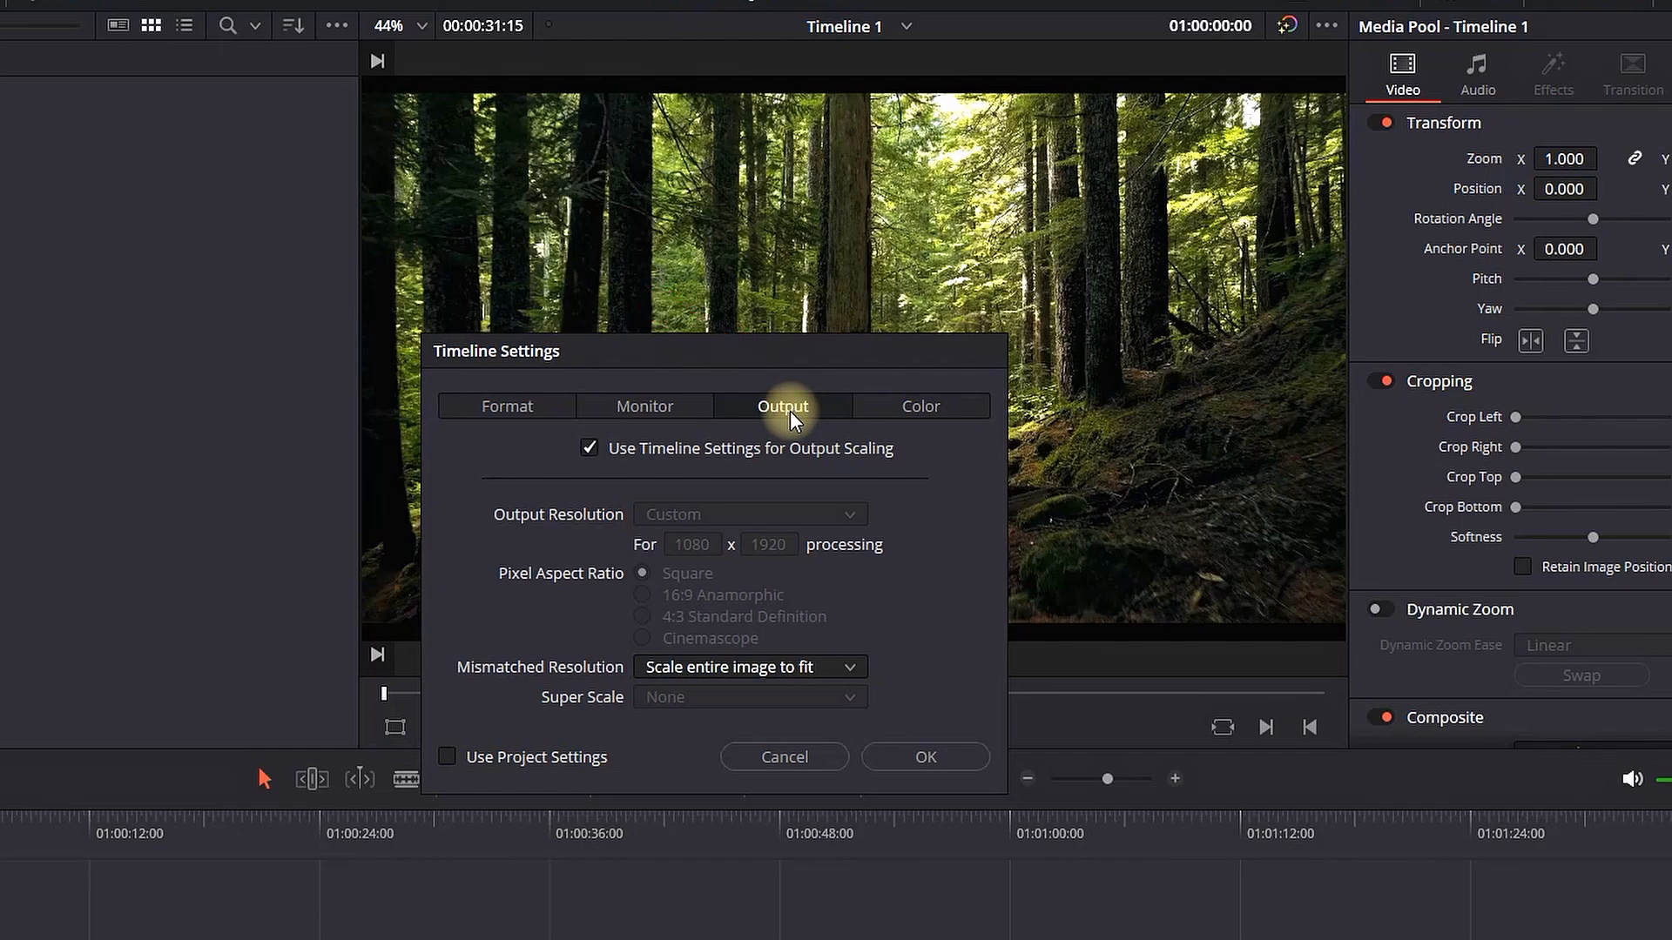
Confirm the mismatched-footage scaling choice, apply the vertical settings, and preview the forest clip playing.
click(747, 667)
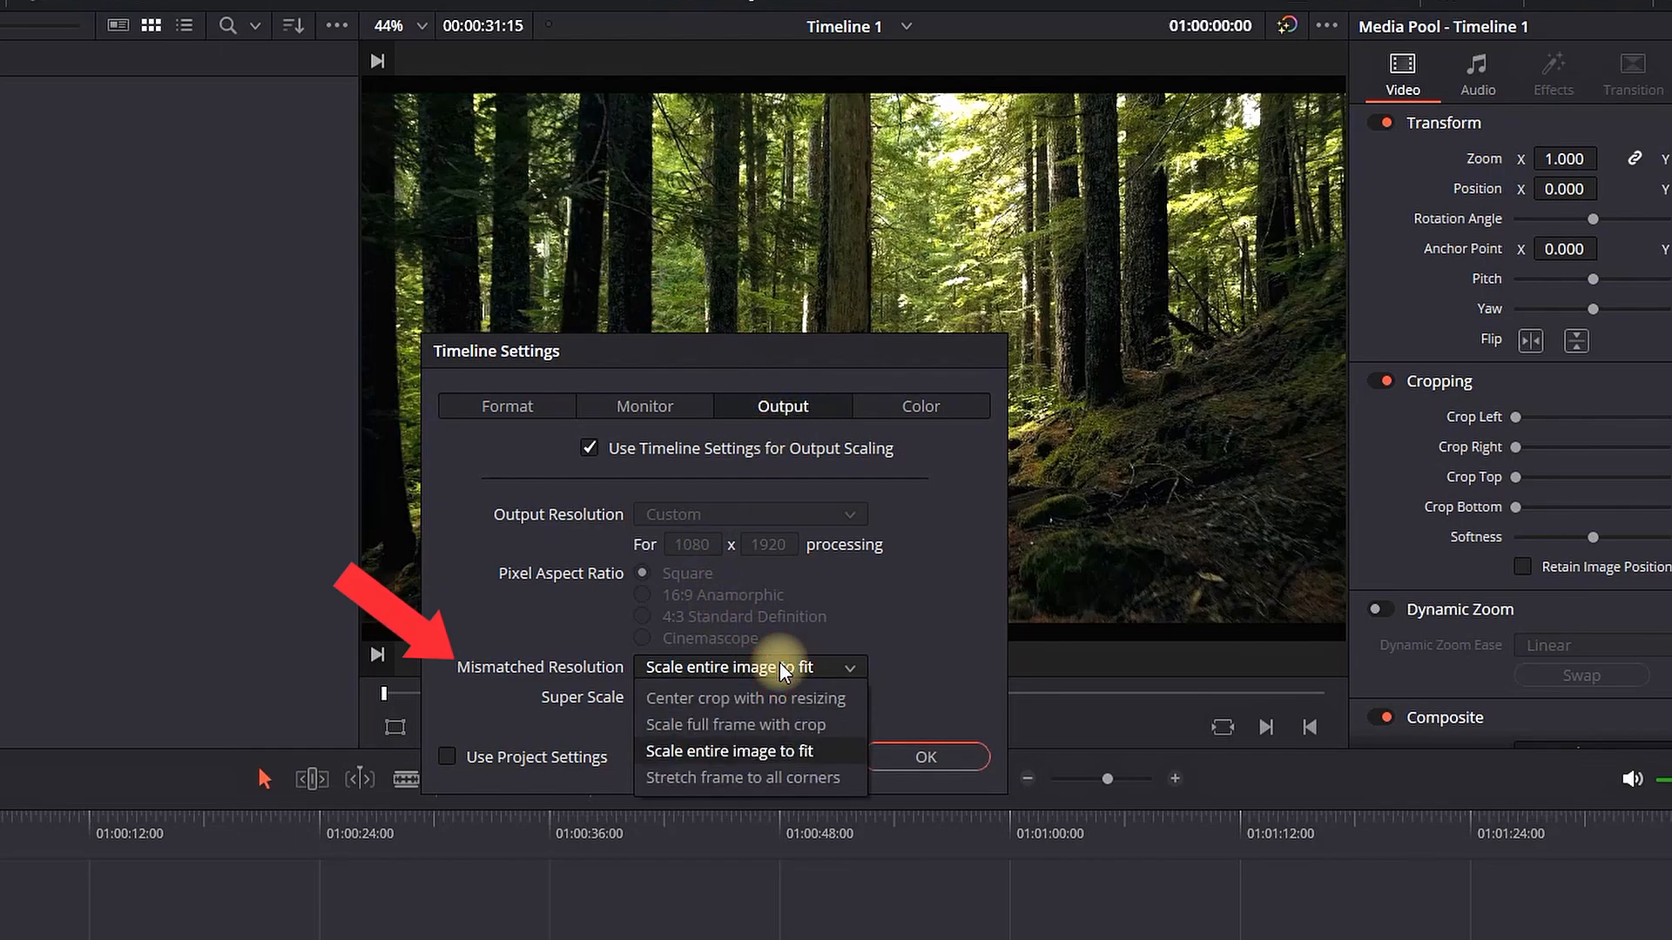
mouse_move(782, 732)
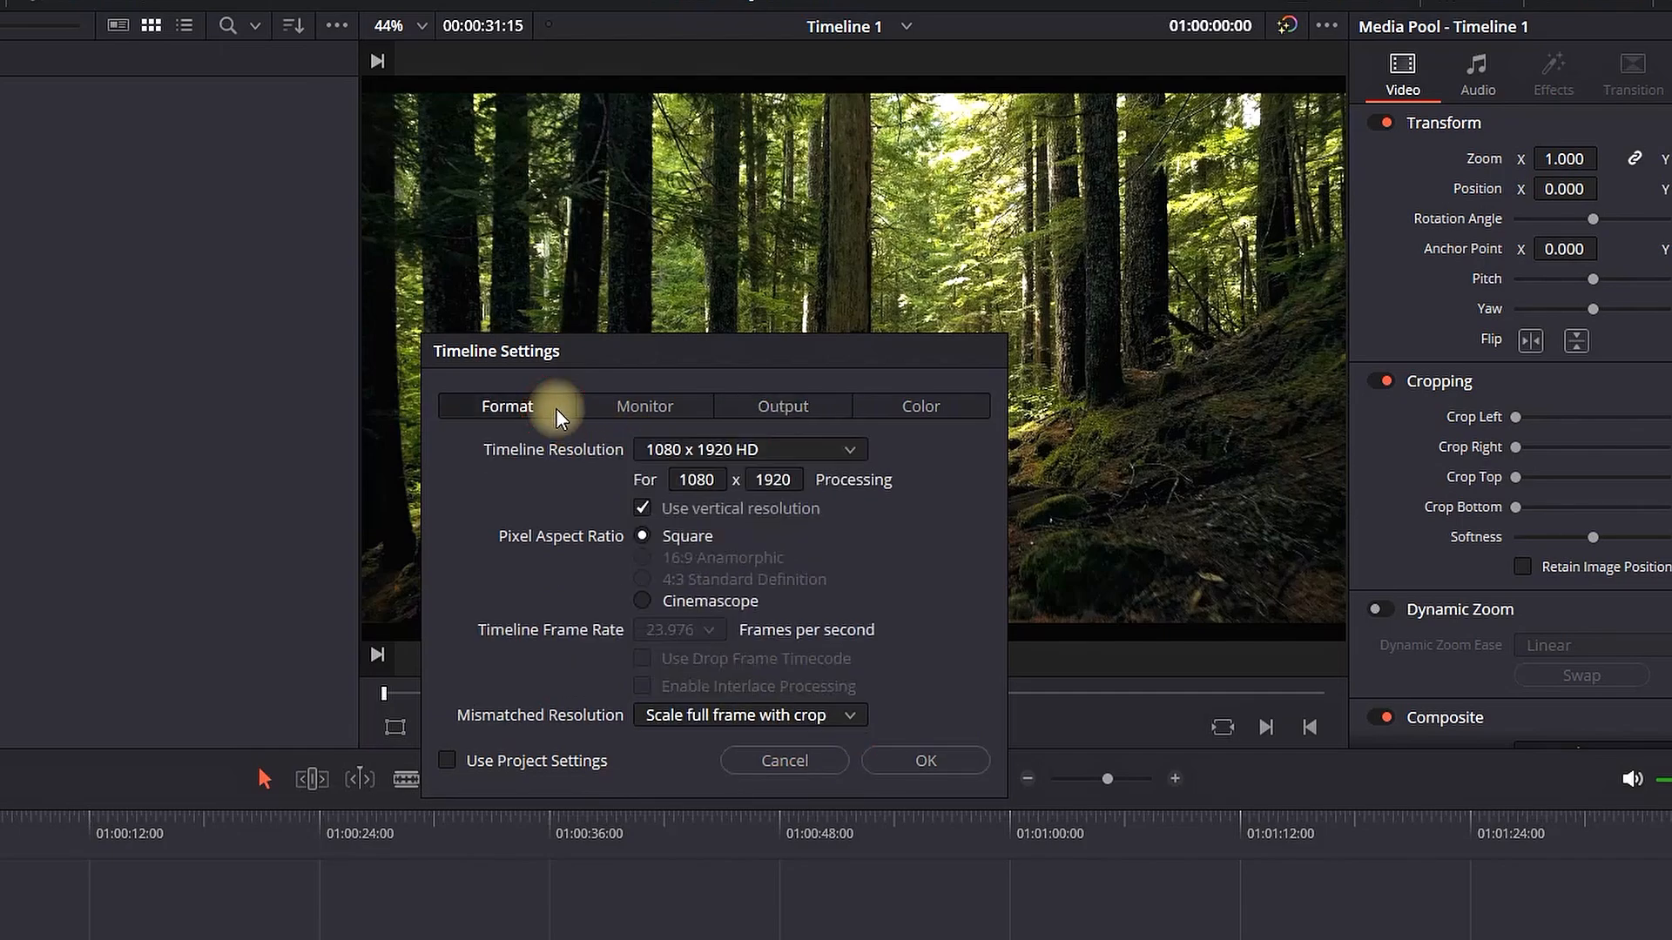
mouse_move(777, 730)
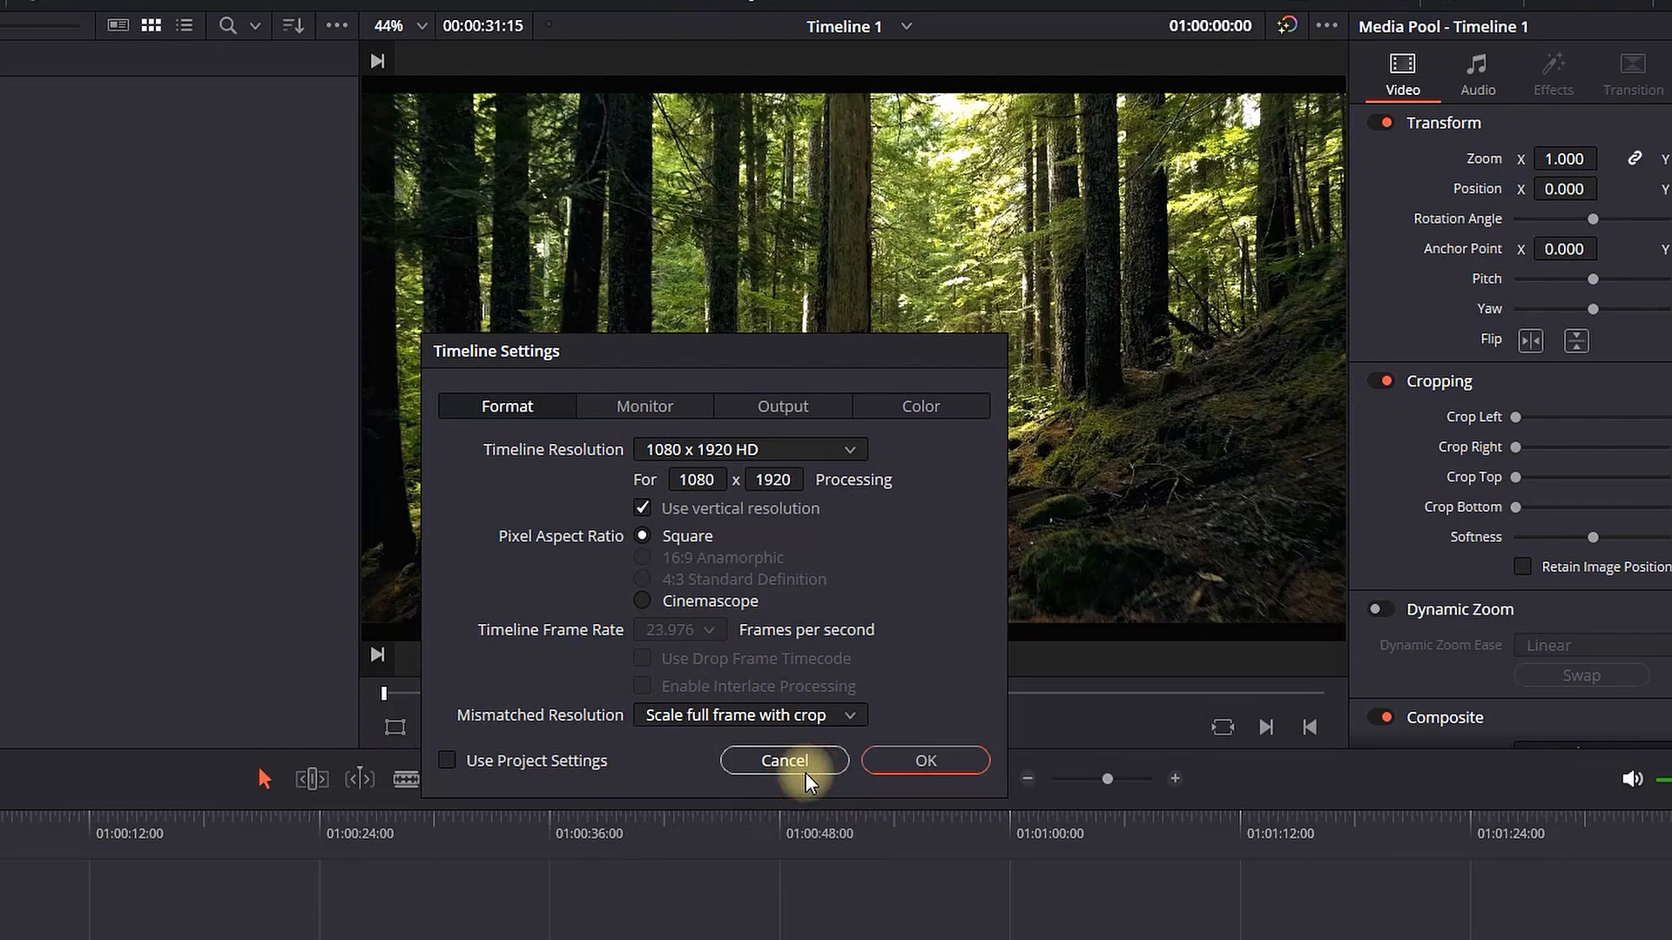
click(783, 761)
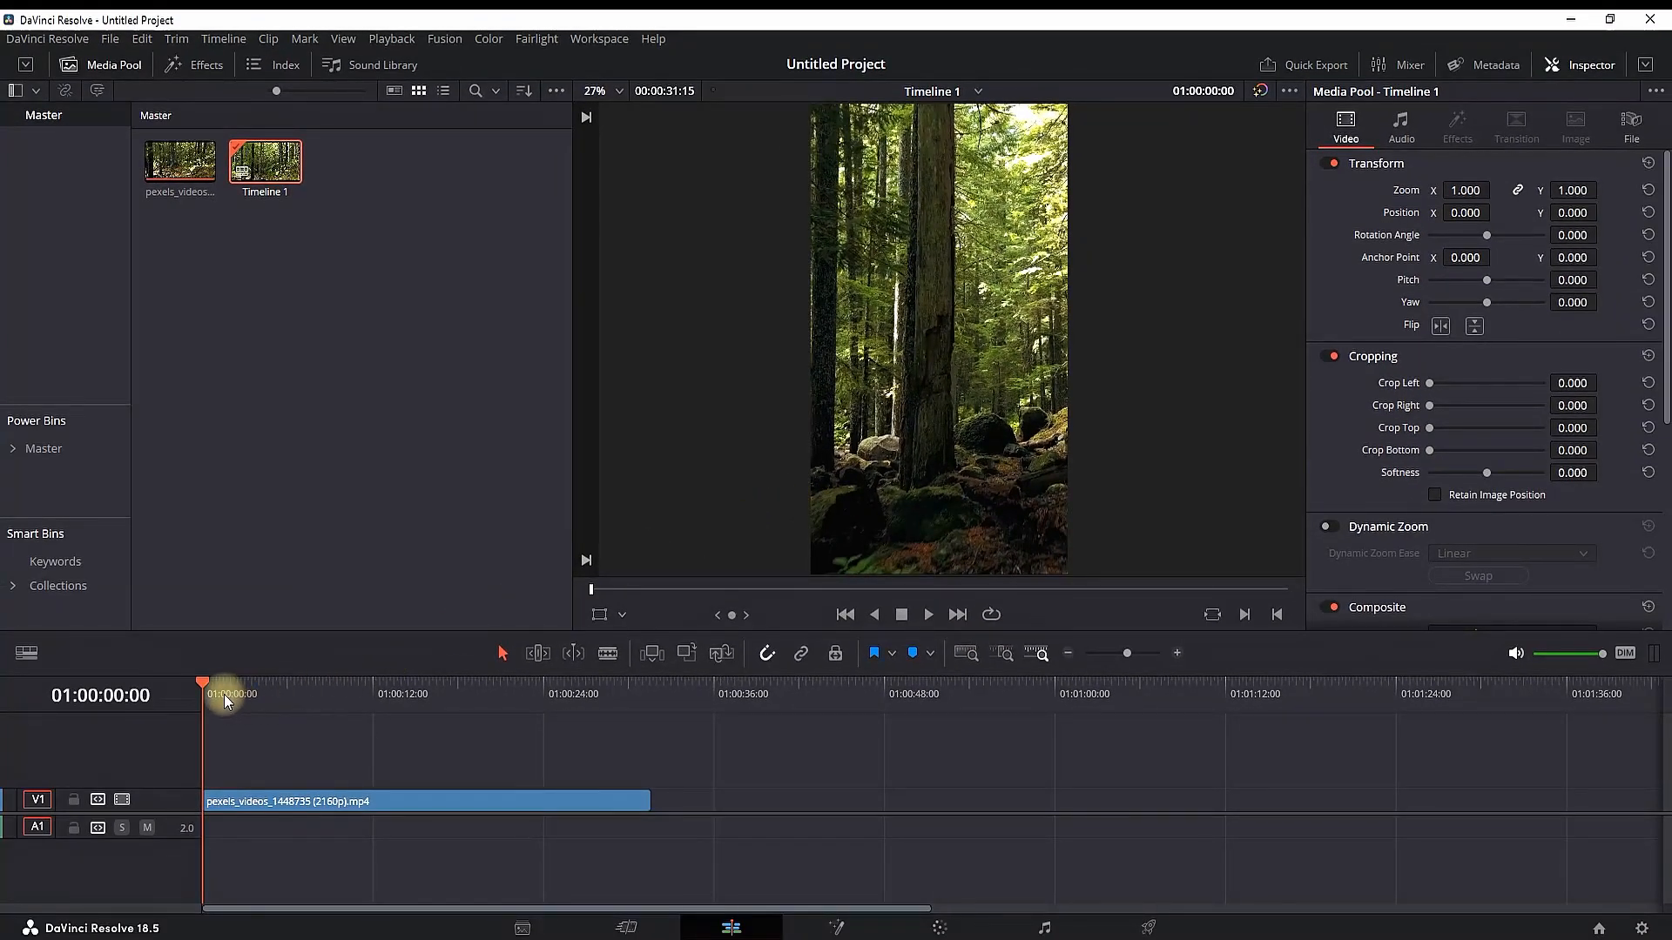
key(Space)
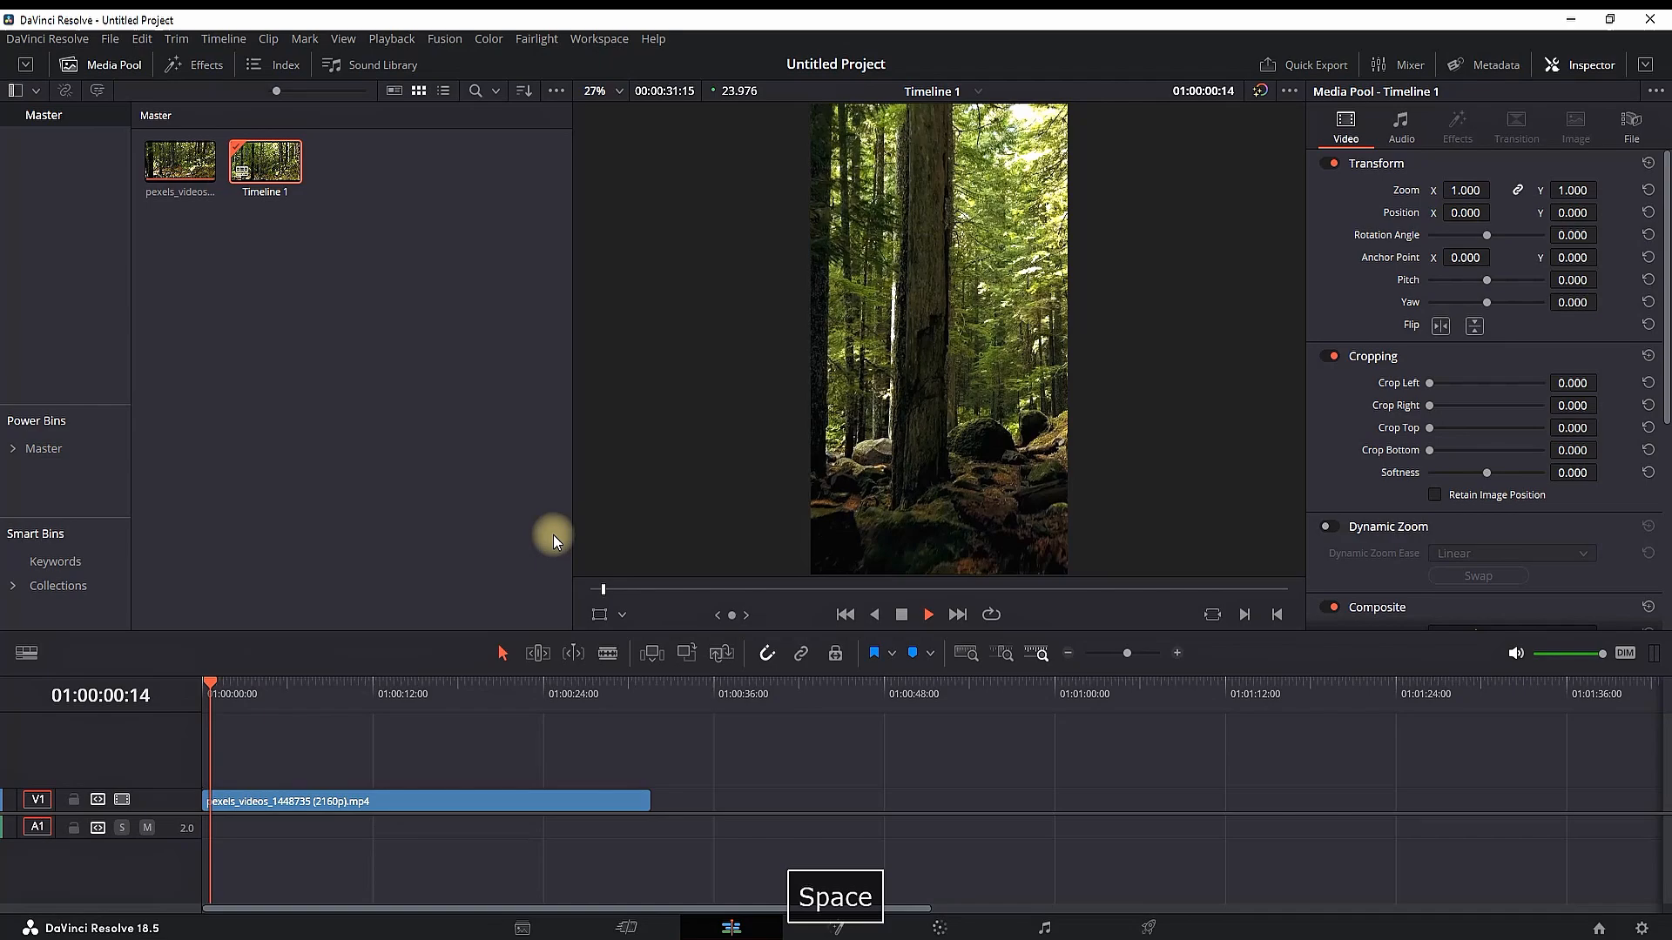
key(space)
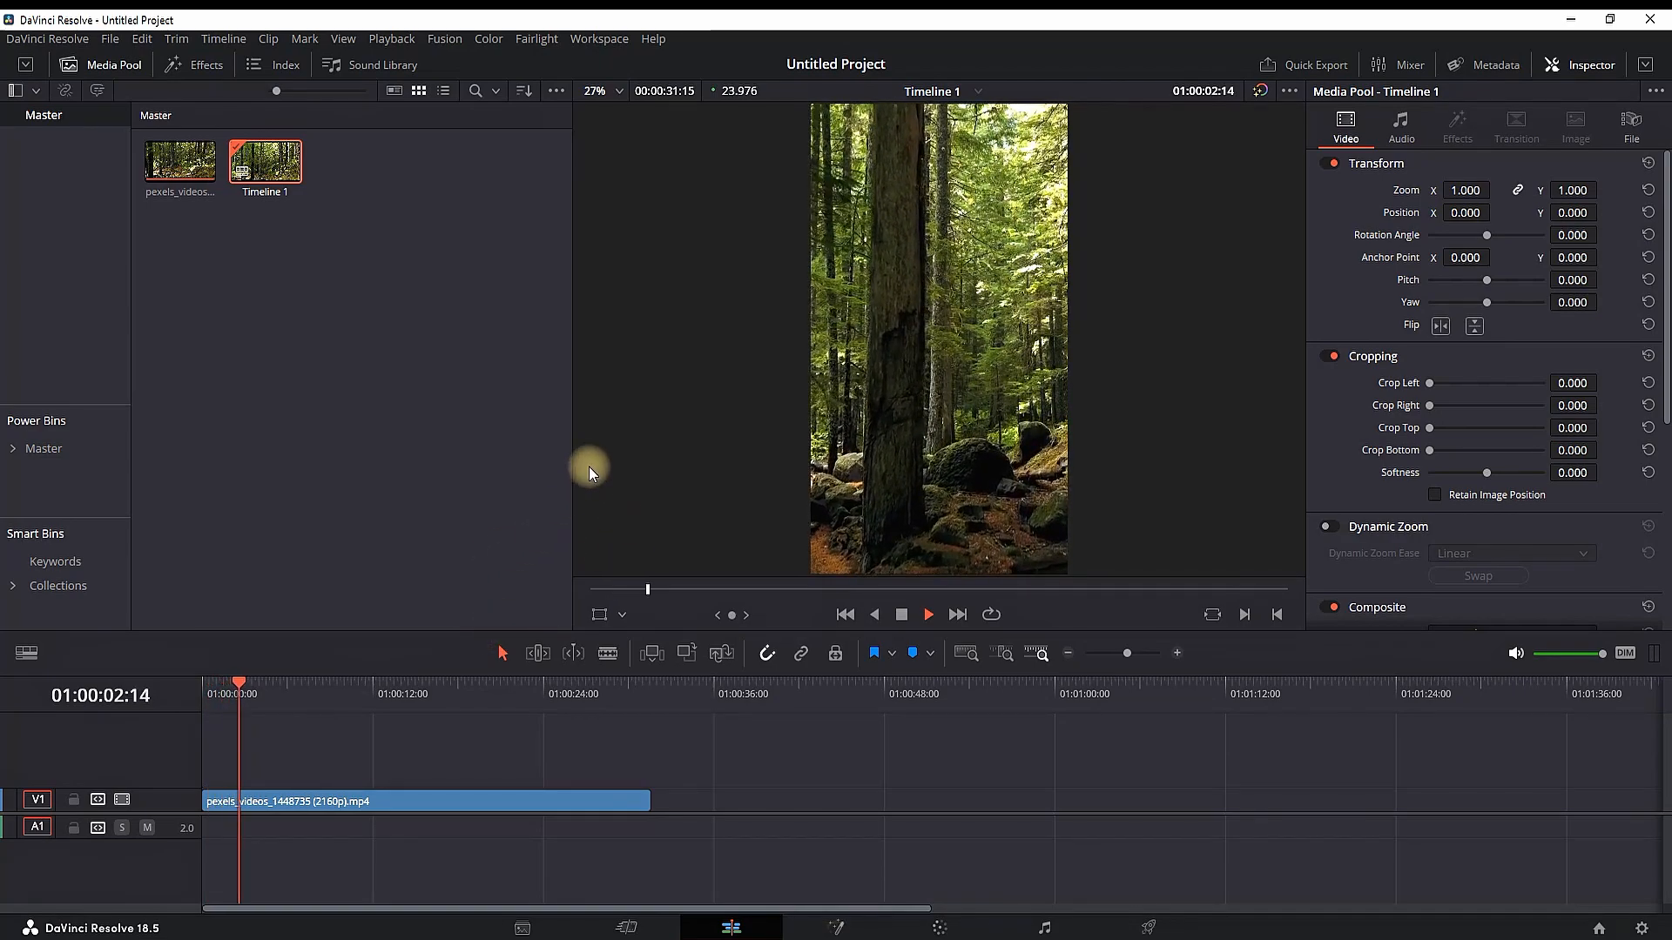
key(space)
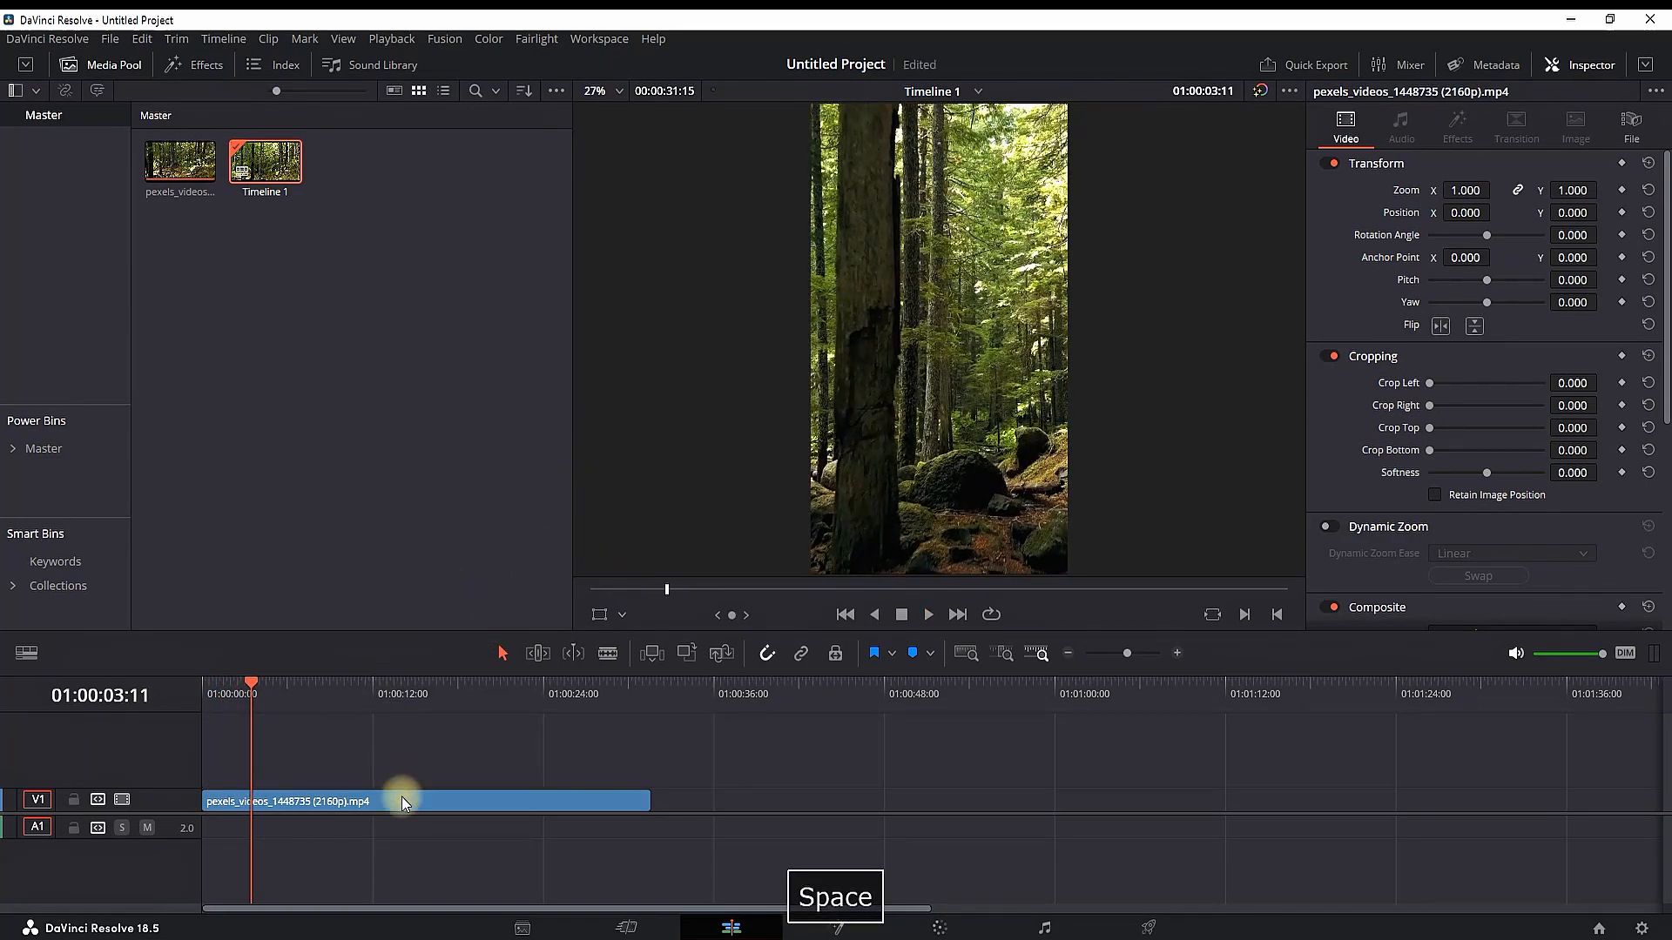
Set the clip's Transform Position X to -47.000 to reframe the forest shot.
drag(1466, 190, 1450, 190)
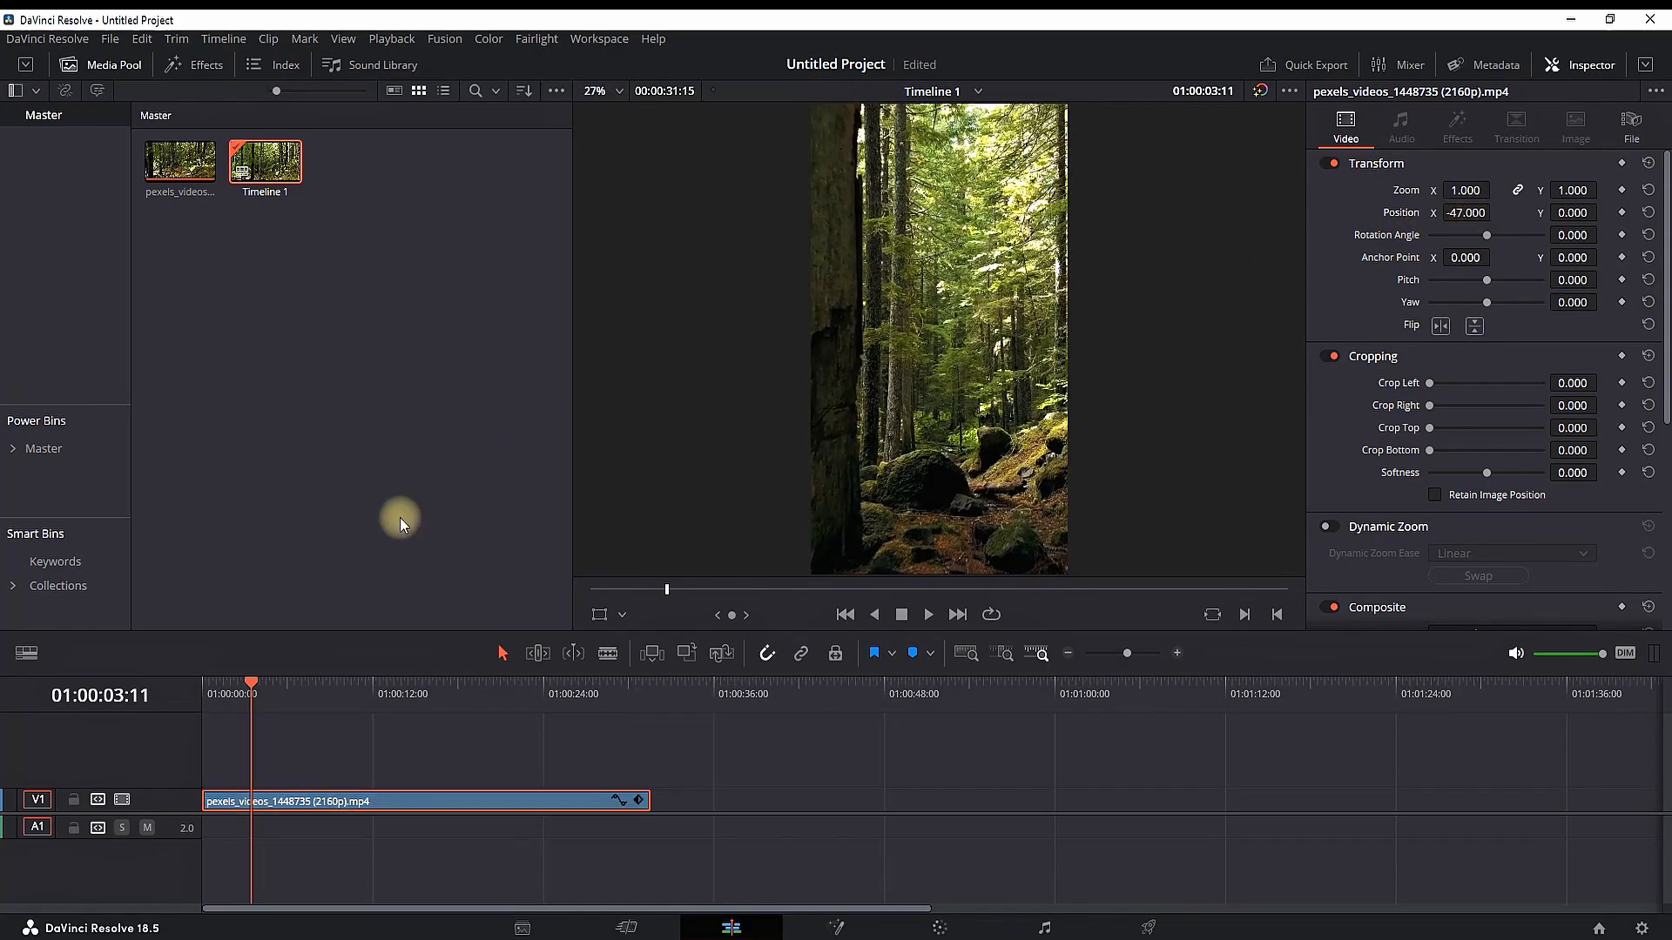
click(900, 615)
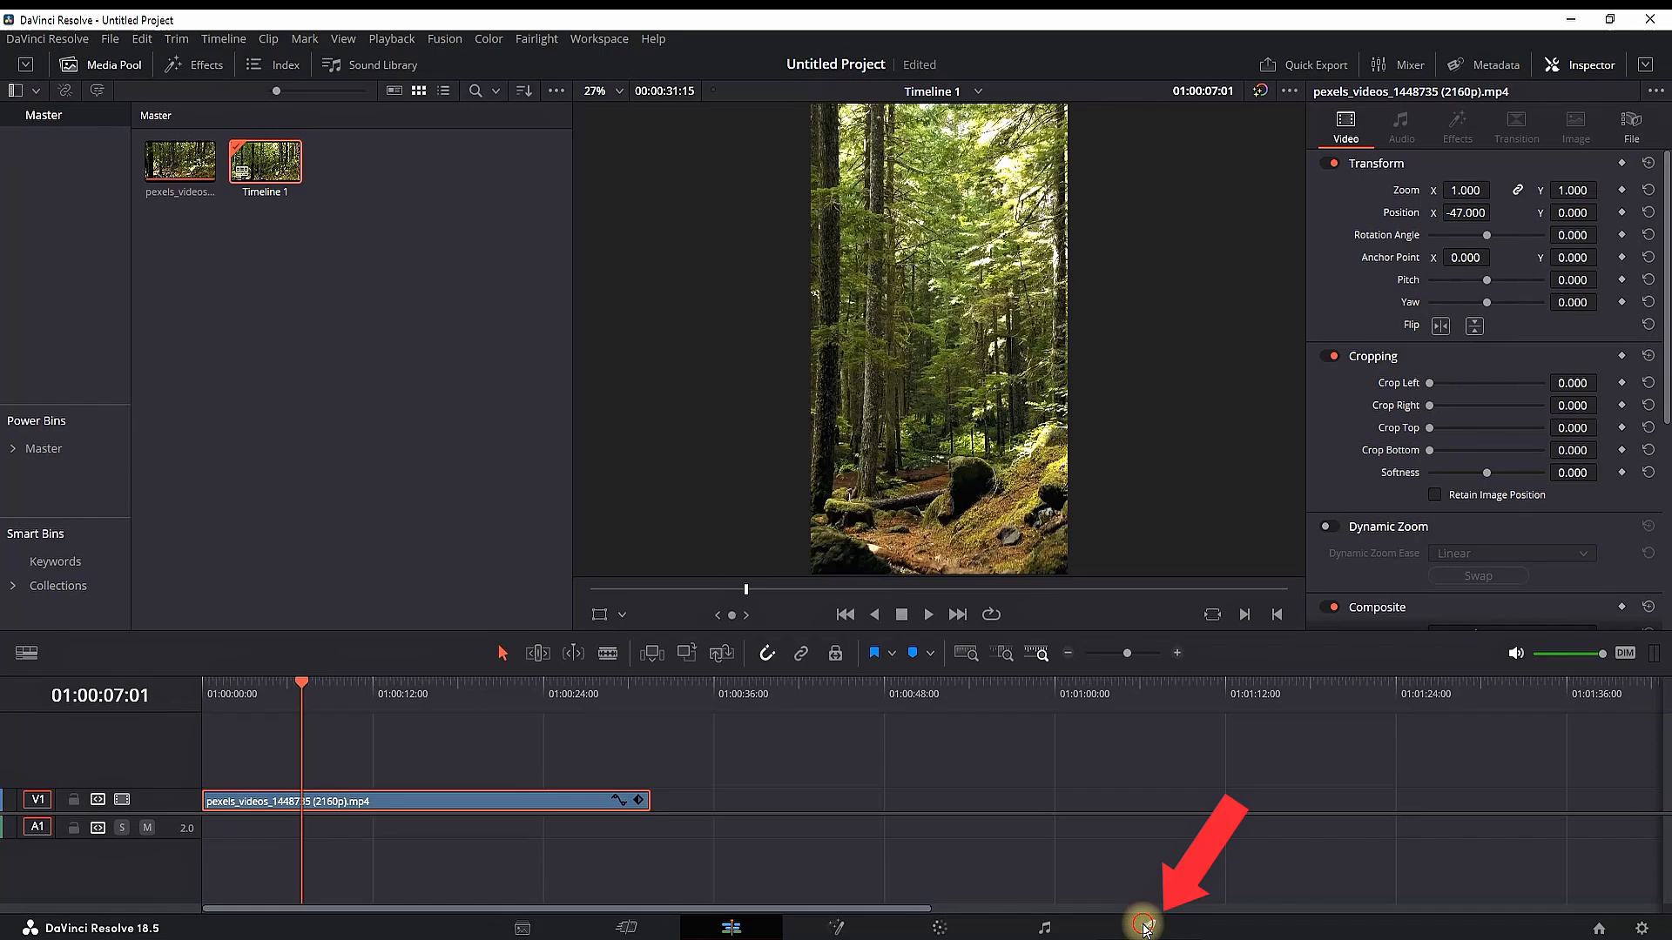
On the Deliver page, name the export file REELS and review the render settings below.
click(1142, 924)
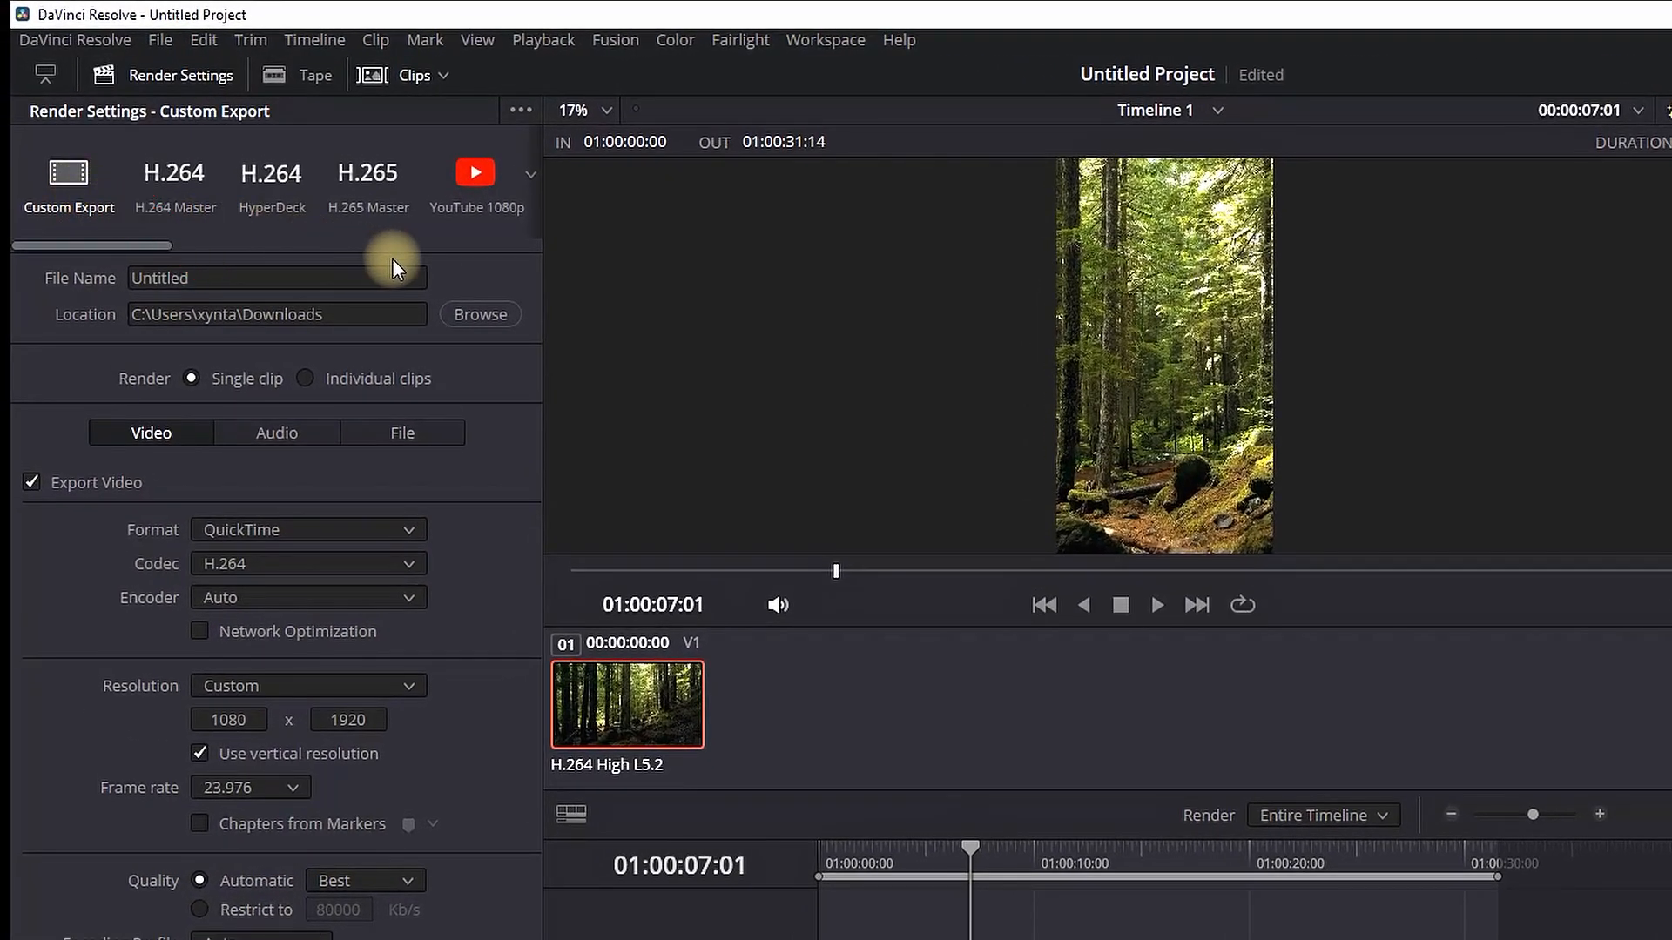
click(275, 277)
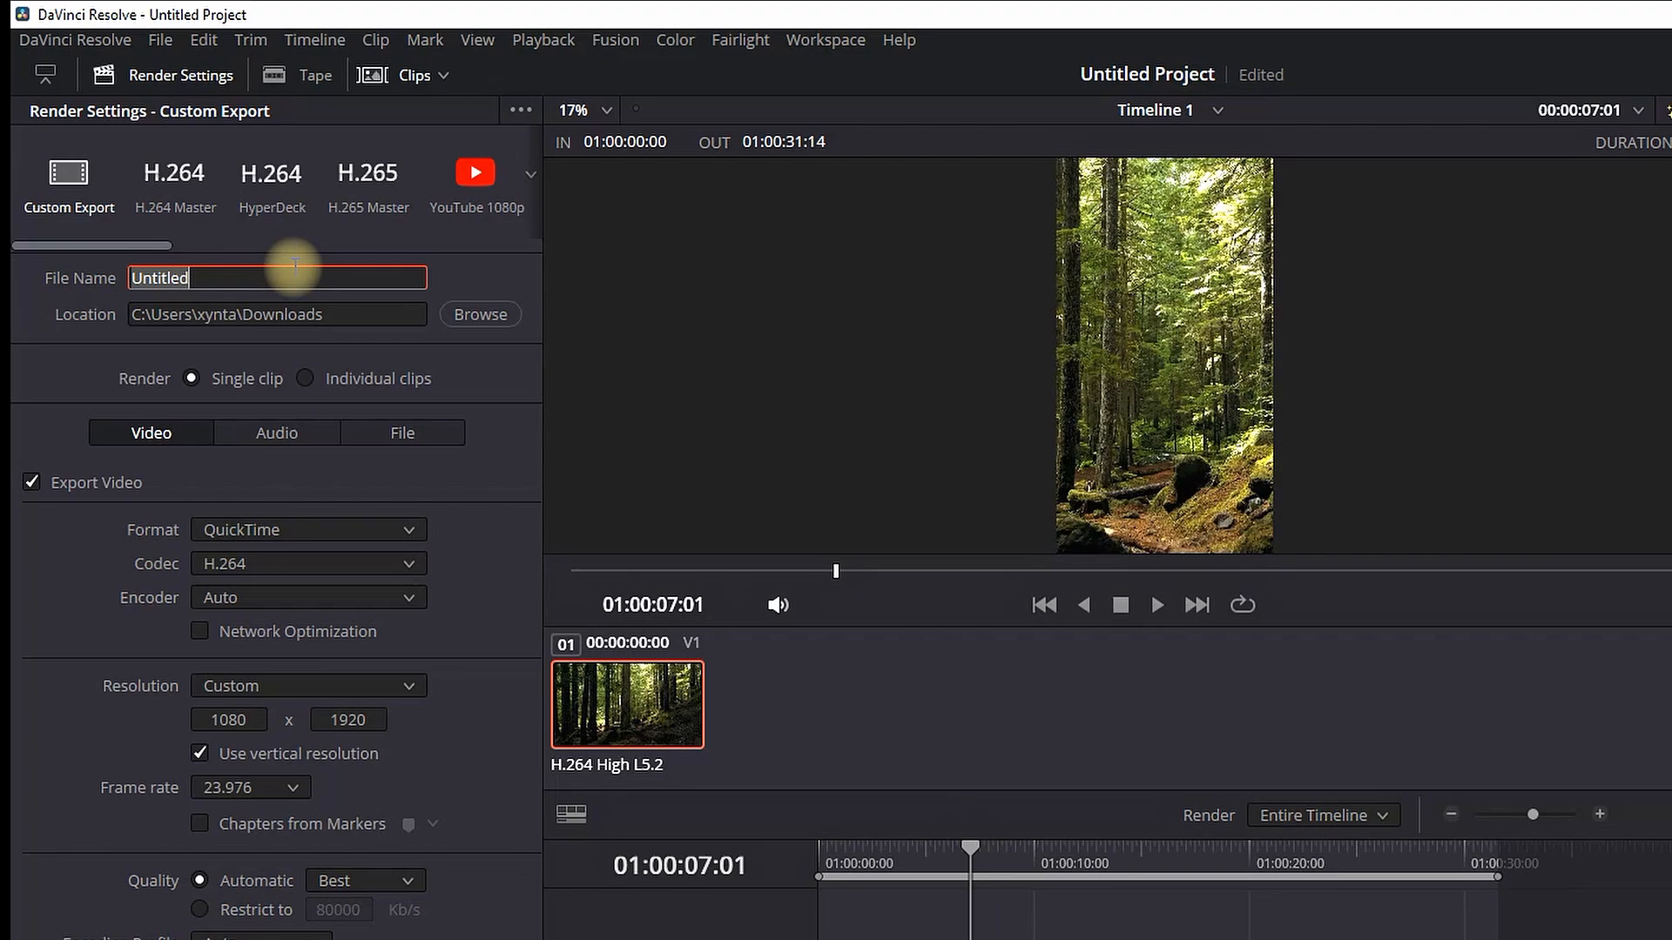
text(REELS)
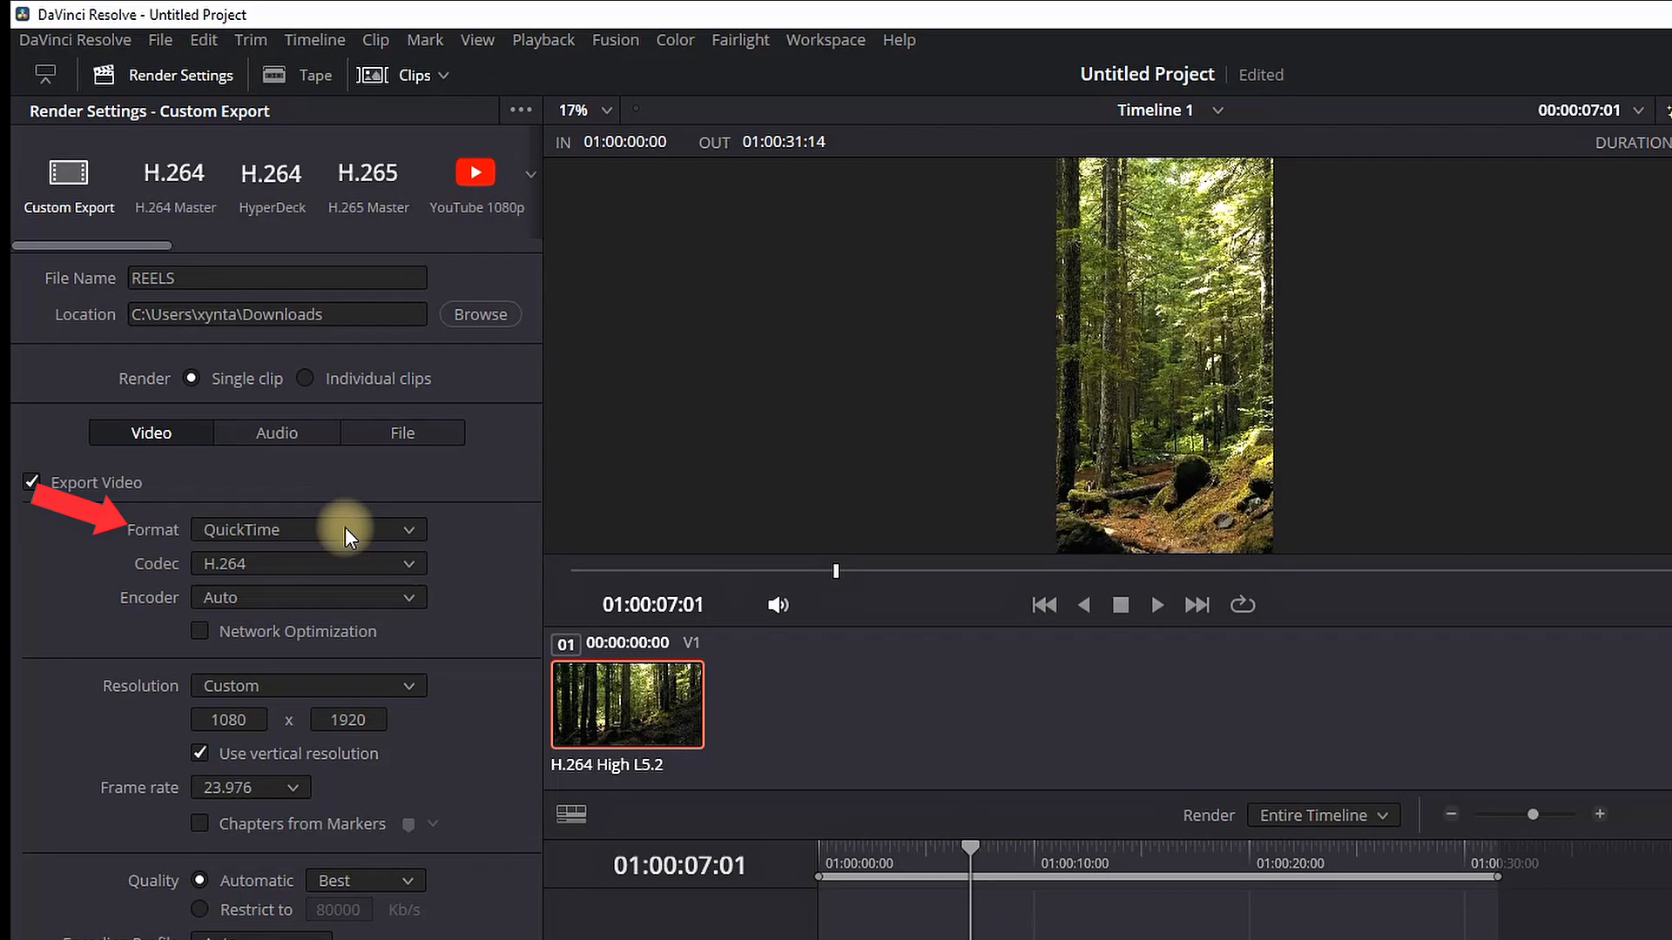
mouse_move(211, 582)
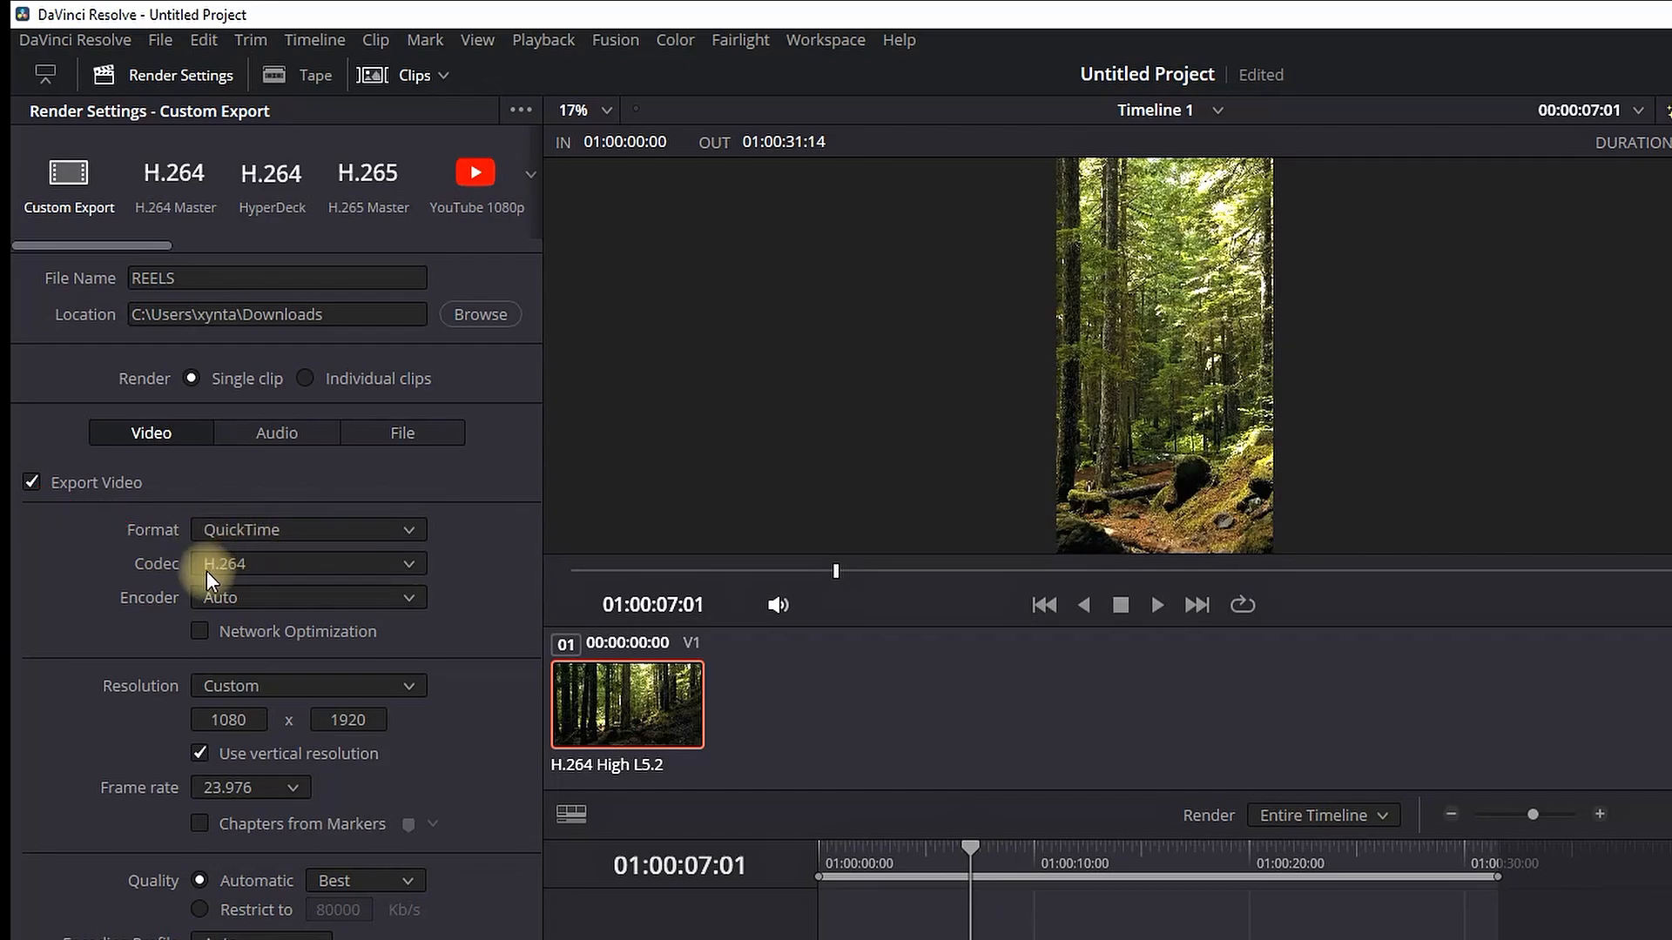
scroll(down, 3)
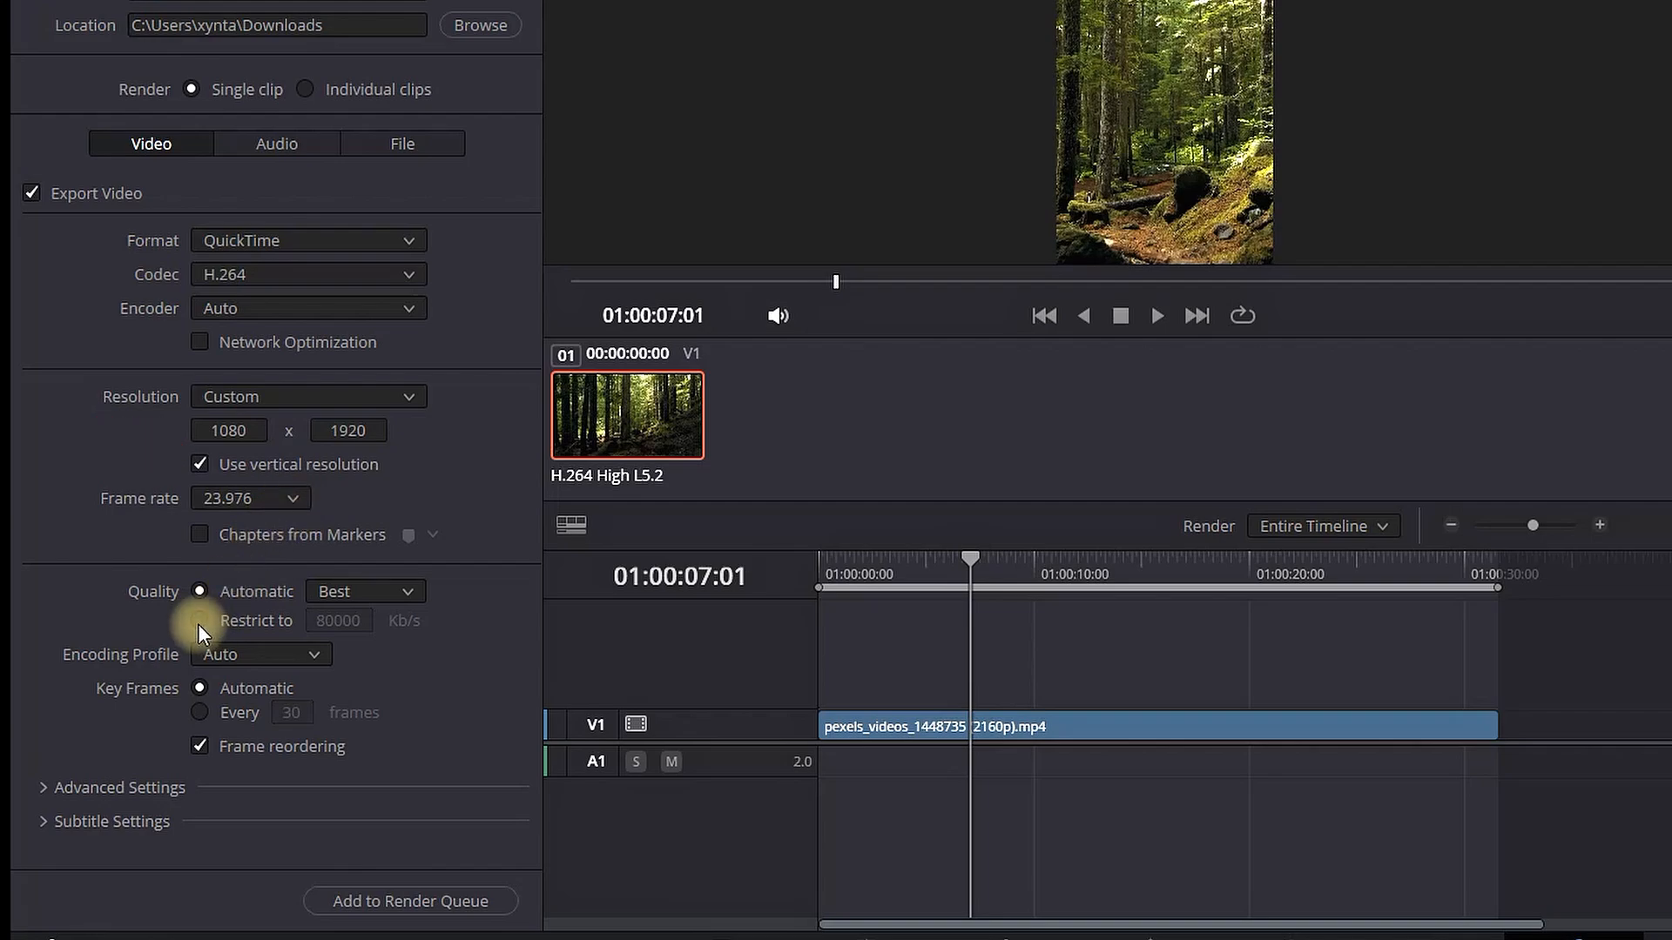
Restrict bitrate to 50000 Kb/s, render the Entire Timeline, and add REELS to the render queue.
click(199, 620)
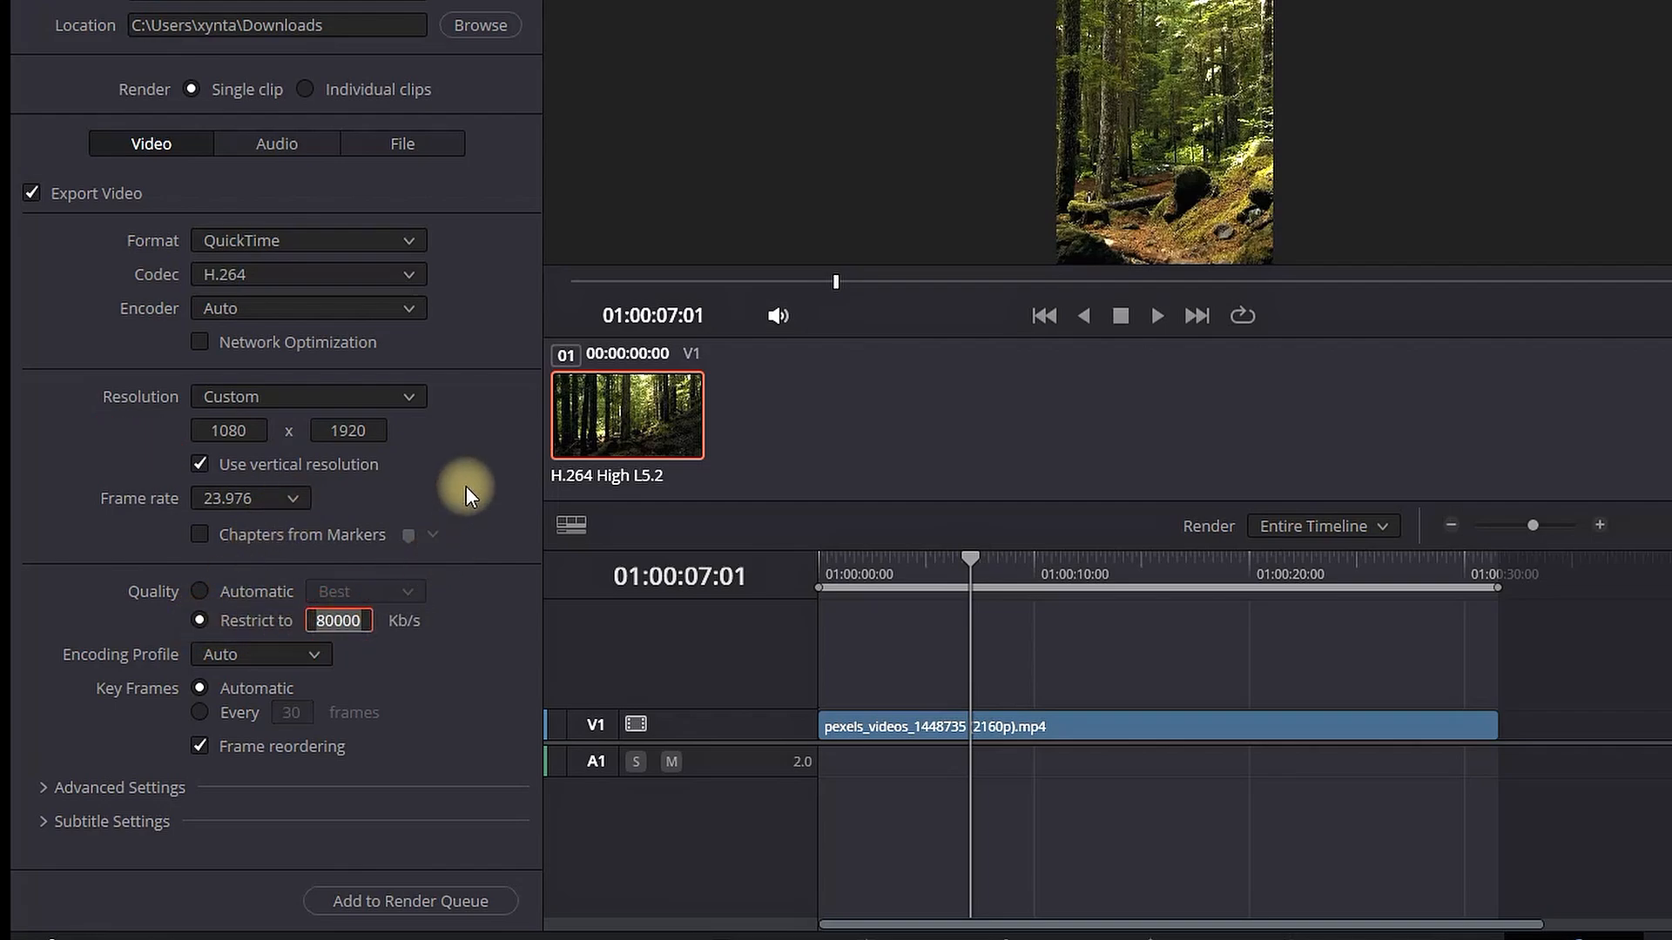
text(50000)
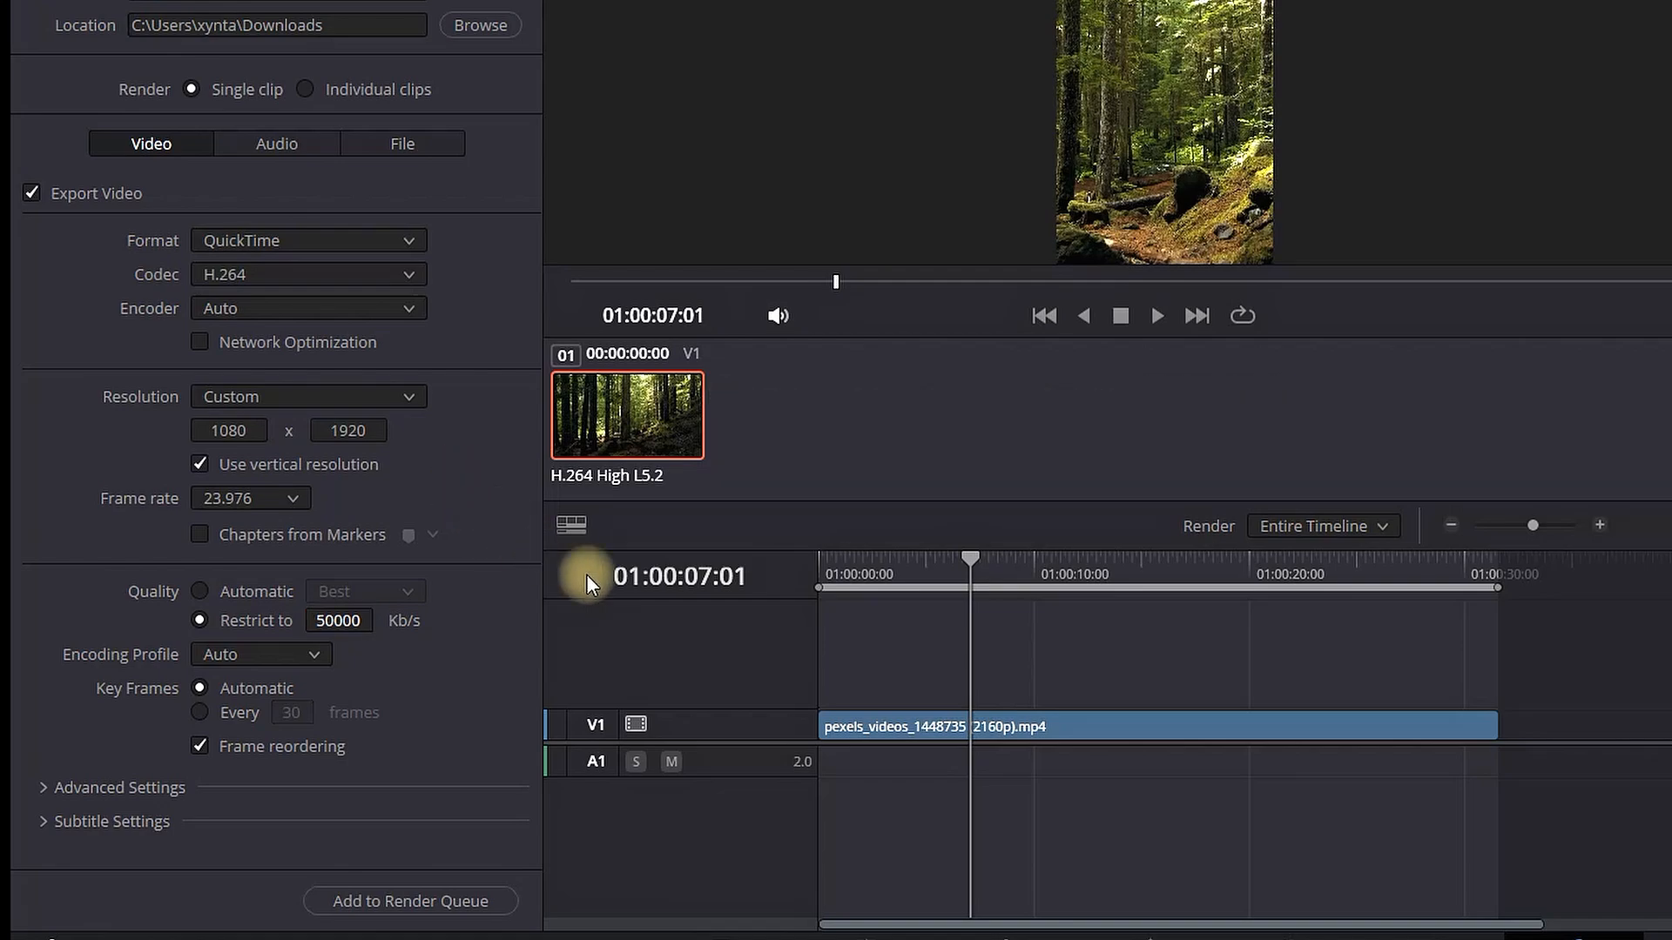
click(1276, 526)
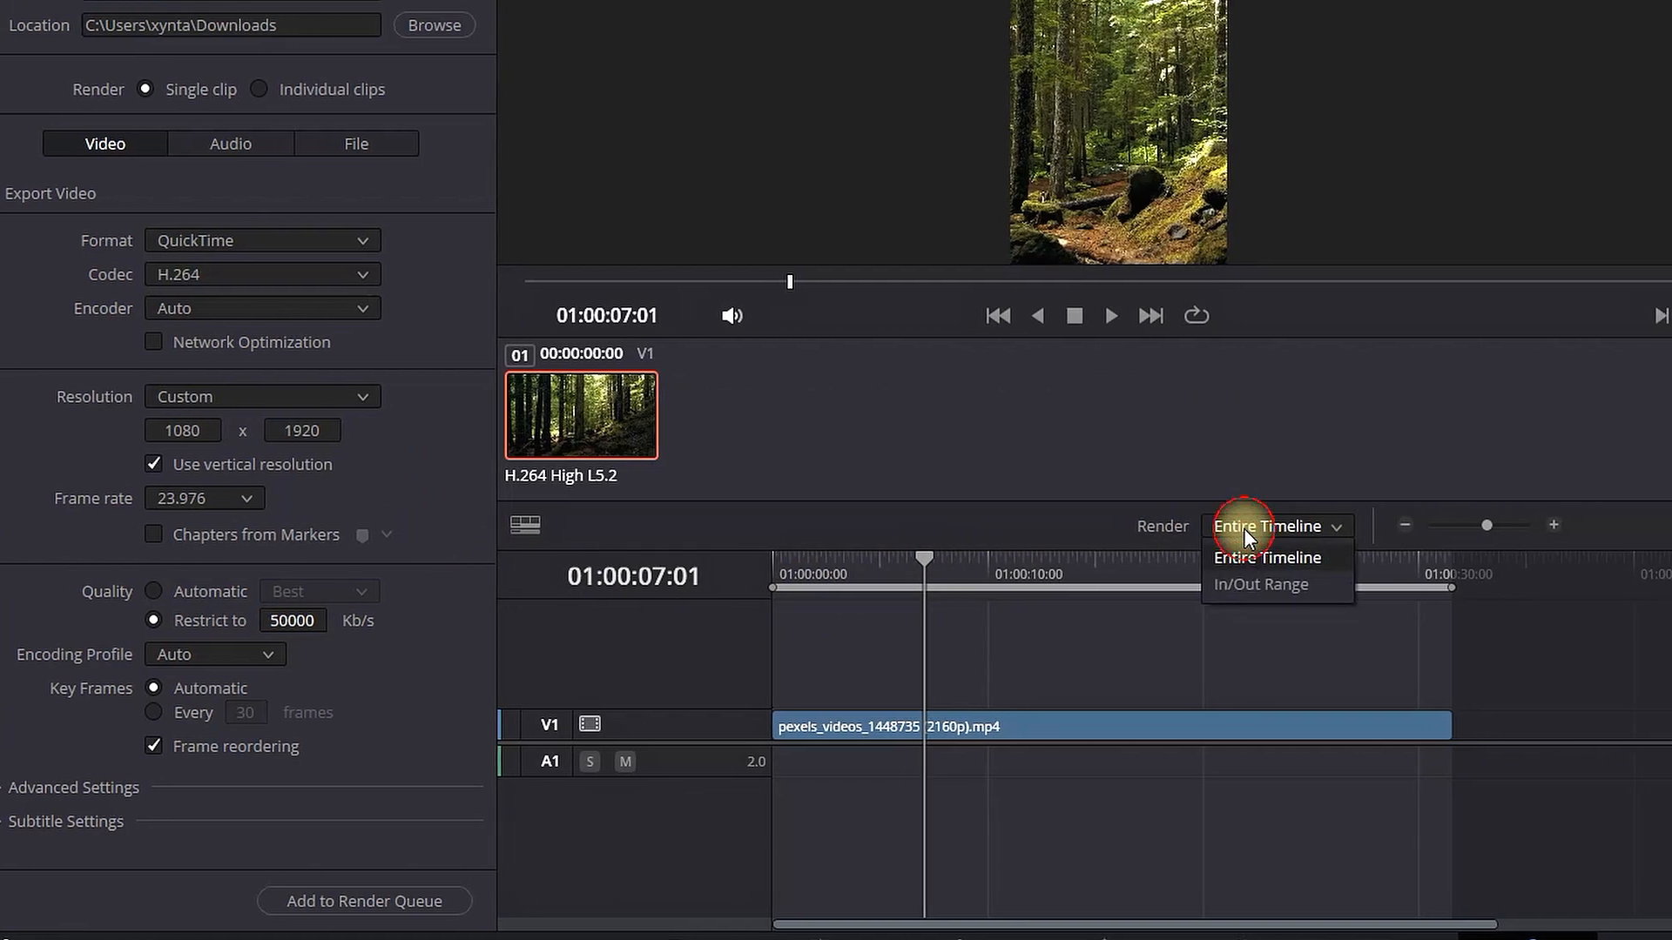
click(1266, 558)
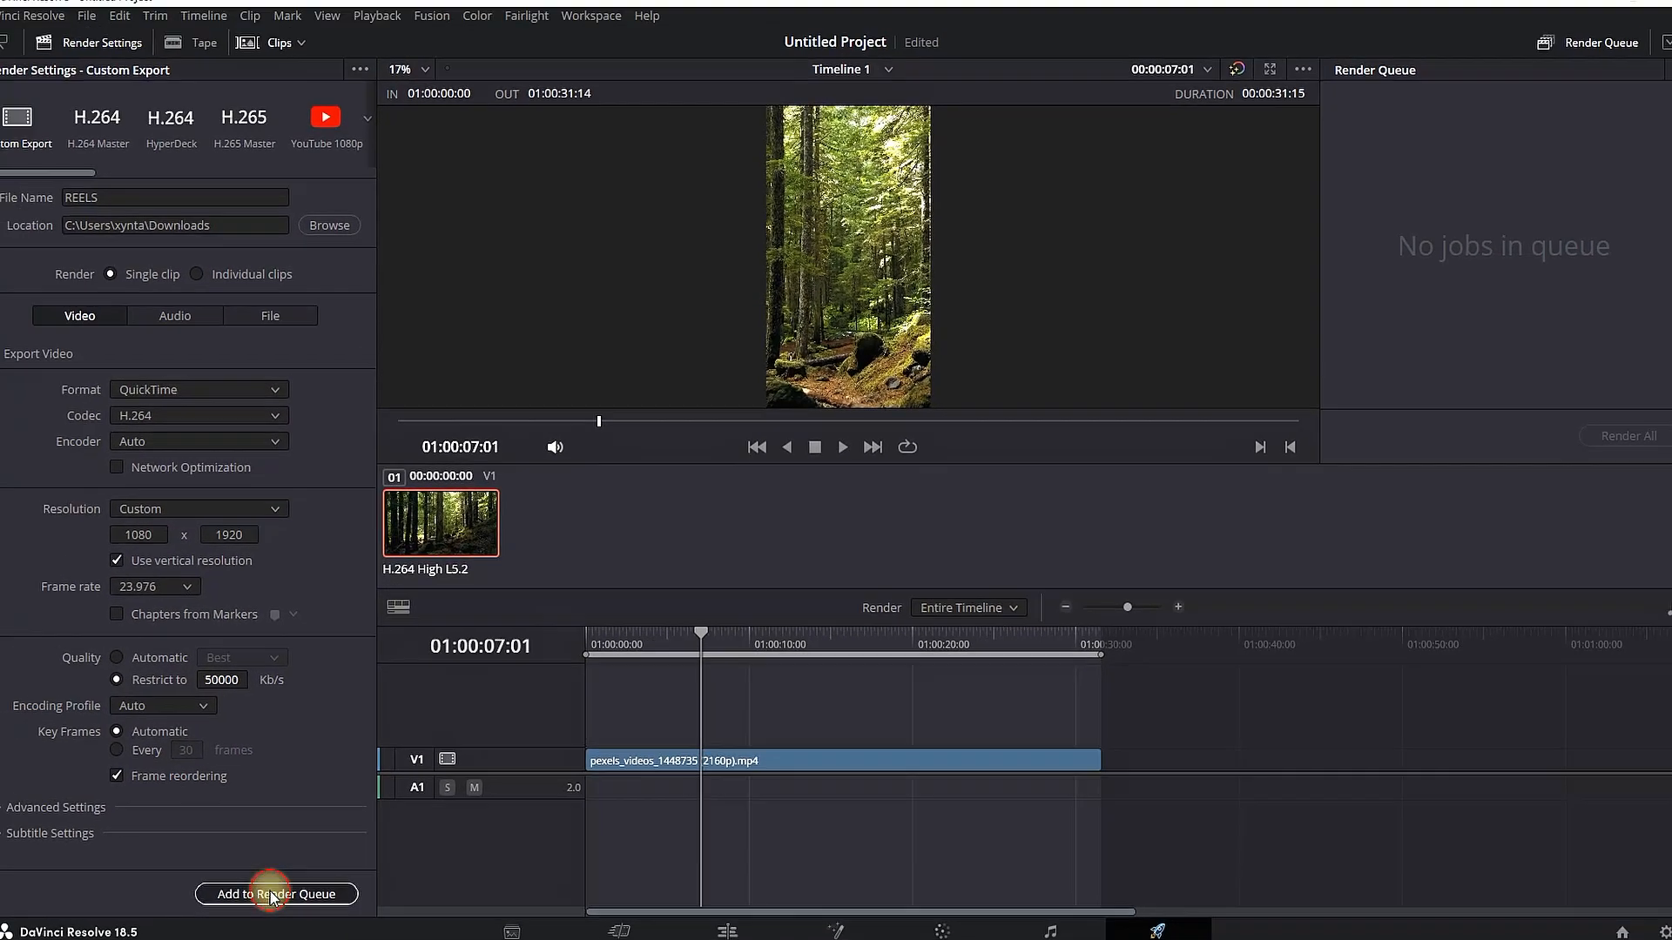
click(277, 894)
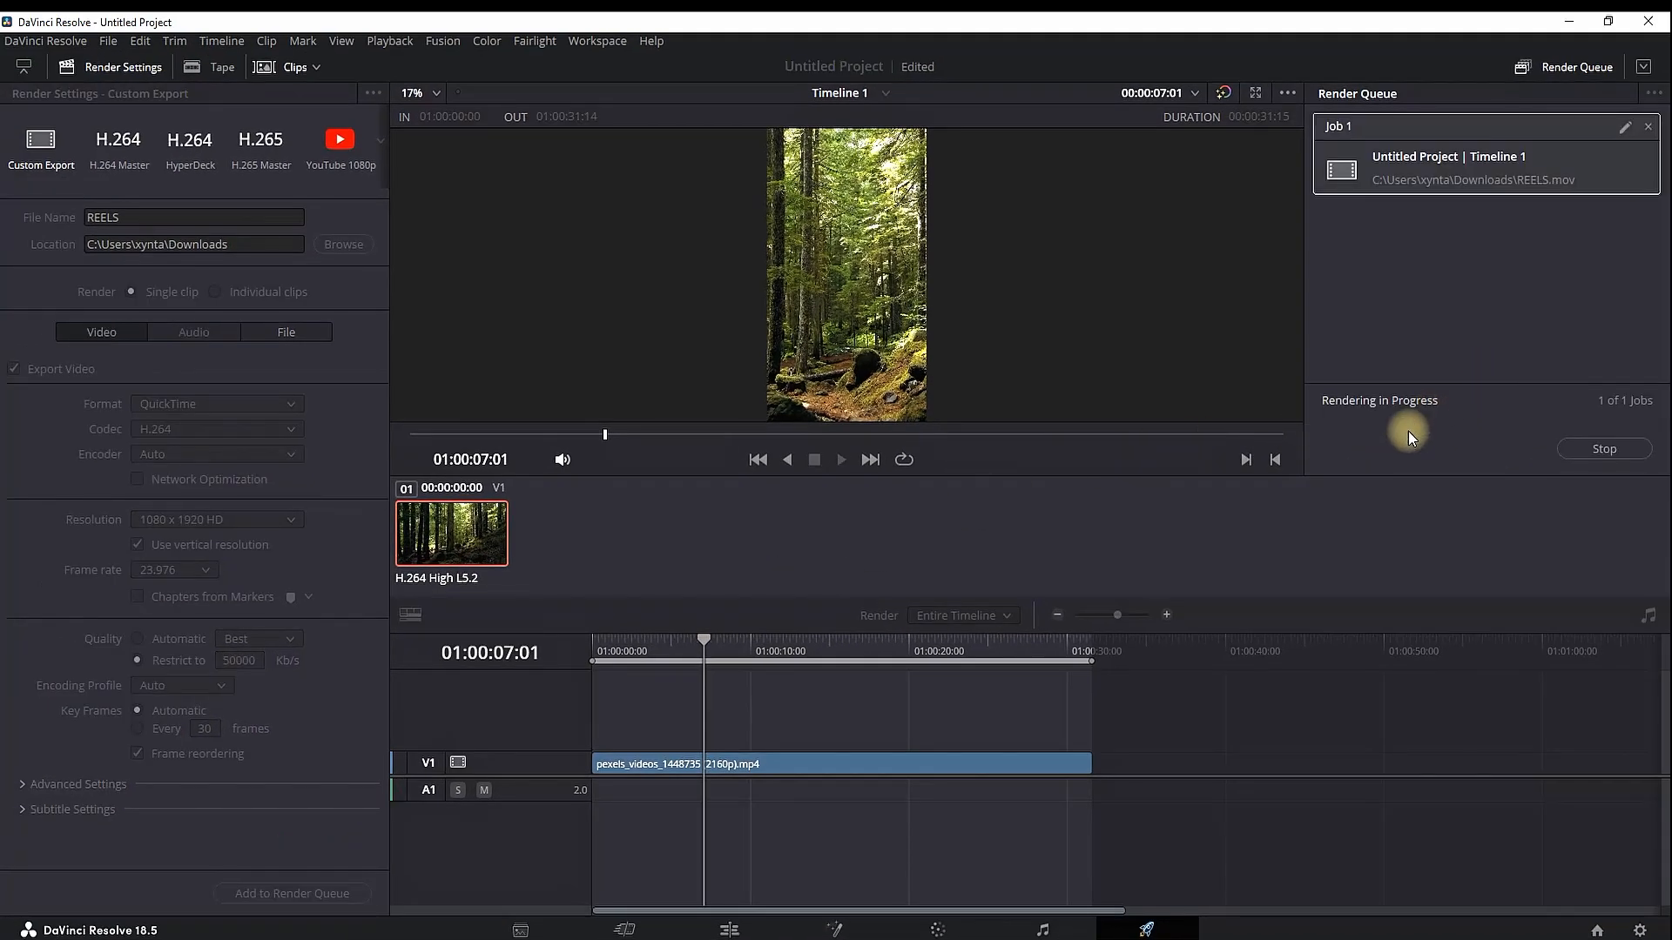